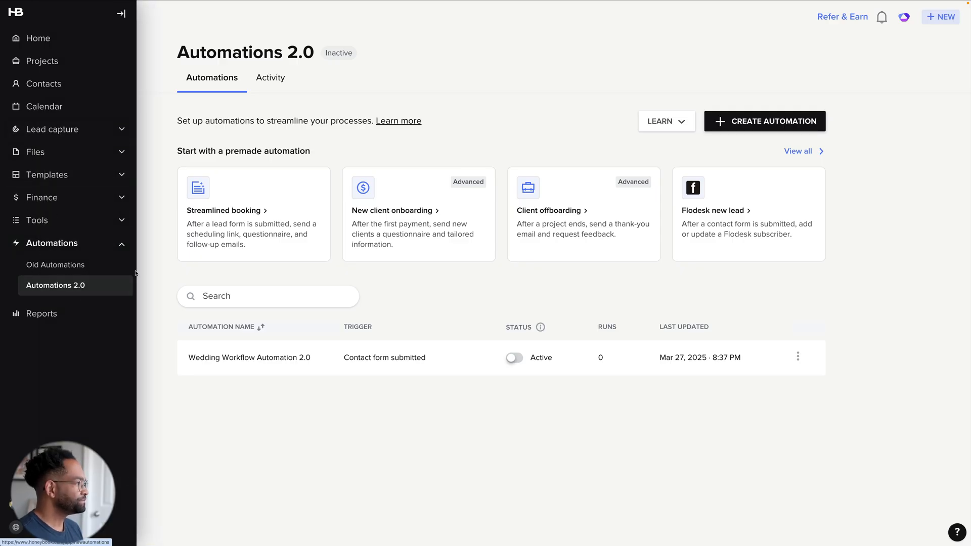
# - Start a new automation with CREATE AUTOMATION on the Automations 2.0 page
pyautogui.click(120, 14)
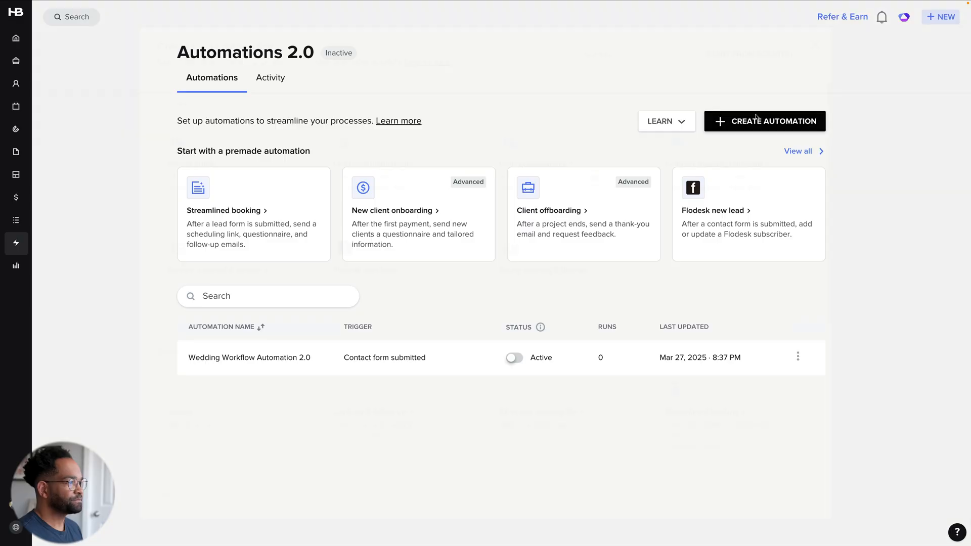
pyautogui.click(765, 121)
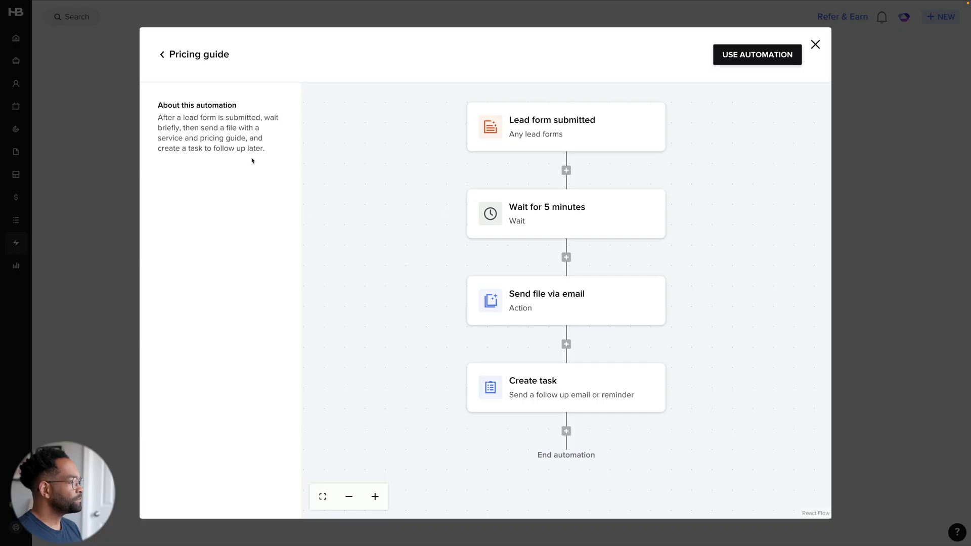
pyautogui.moveTo(251, 168)
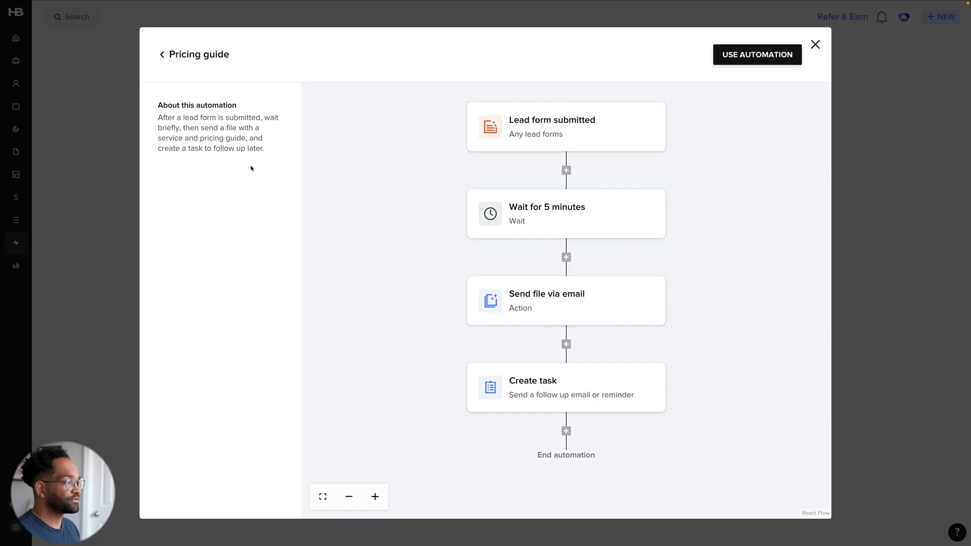
pyautogui.moveTo(221, 146)
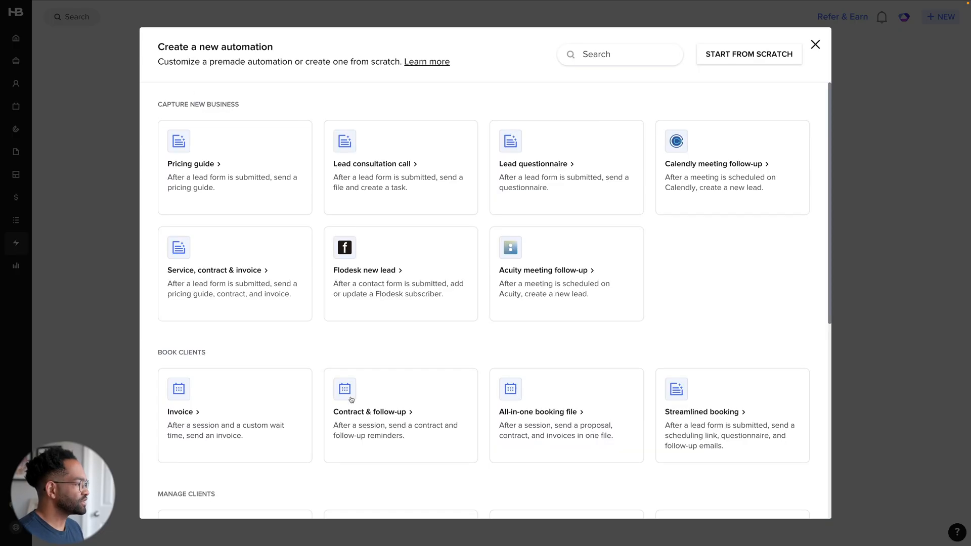
pyautogui.scroll(-3)
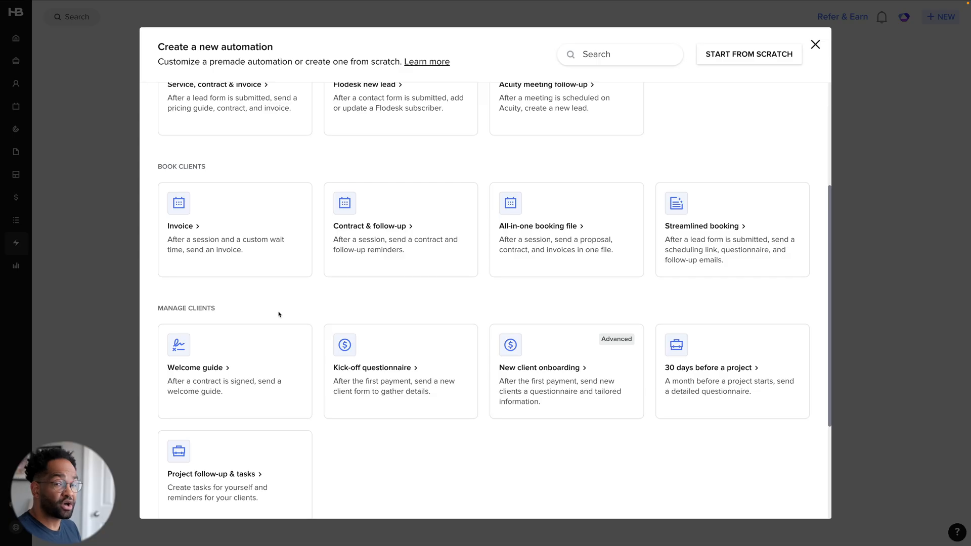
pyautogui.click(195, 367)
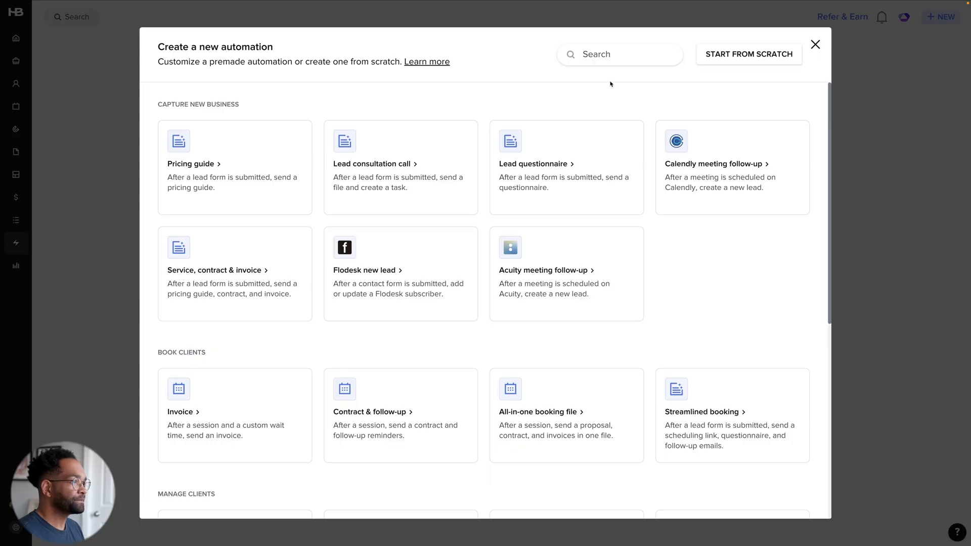
# - Start an automation from scratch and rename it 'Test Automation'
pyautogui.click(750, 54)
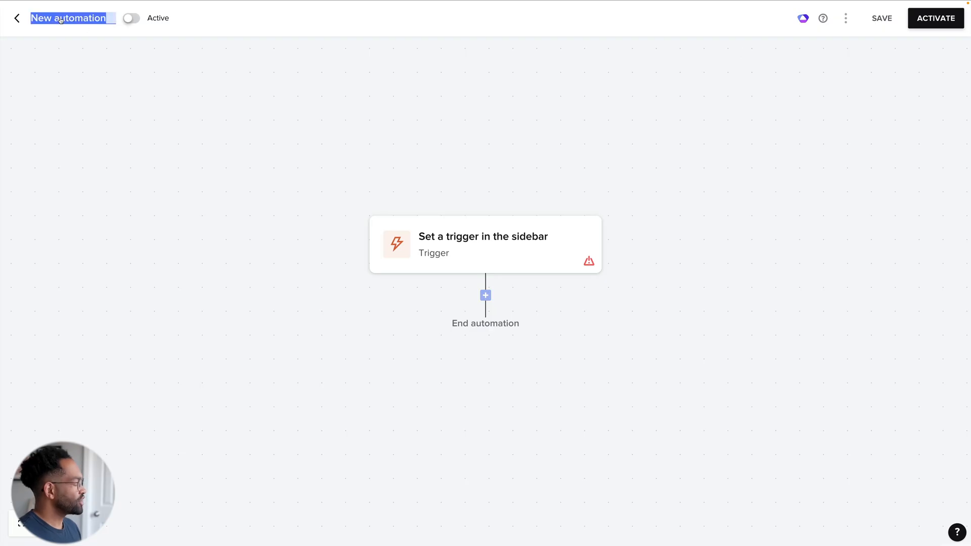
pyautogui.write('Test A')
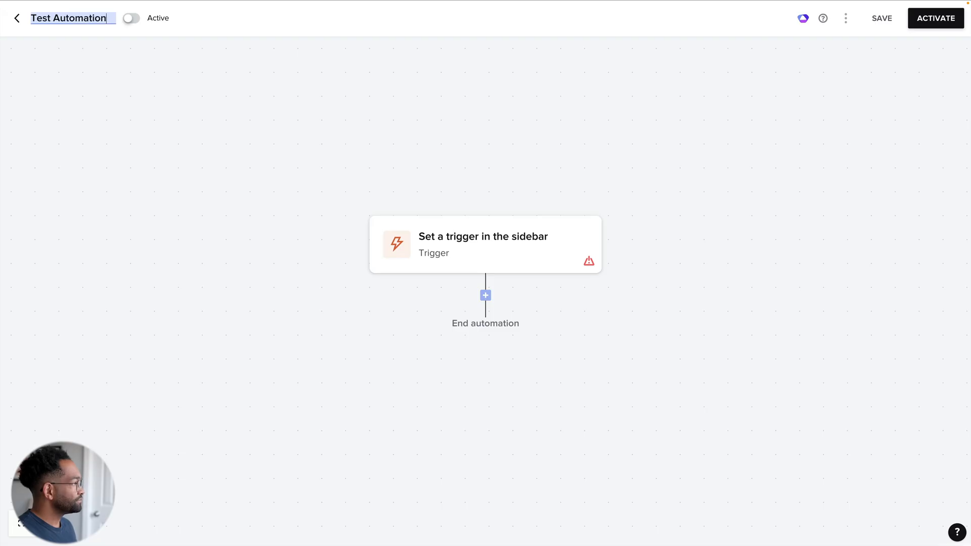
pyautogui.moveTo(232, 150)
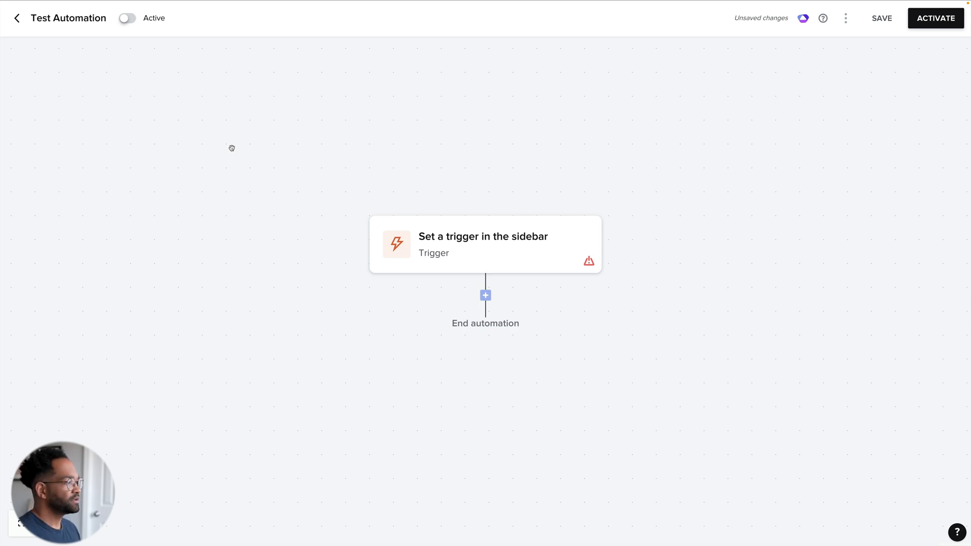
# - Set the trigger to Contact form submitted, limited to the Wedding project type
pyautogui.click(460, 238)
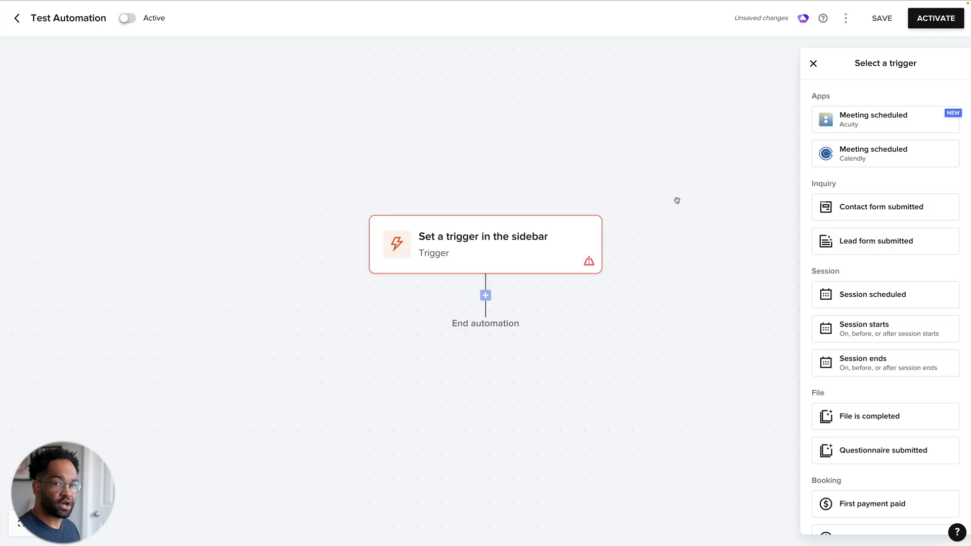
pyautogui.moveTo(790, 229)
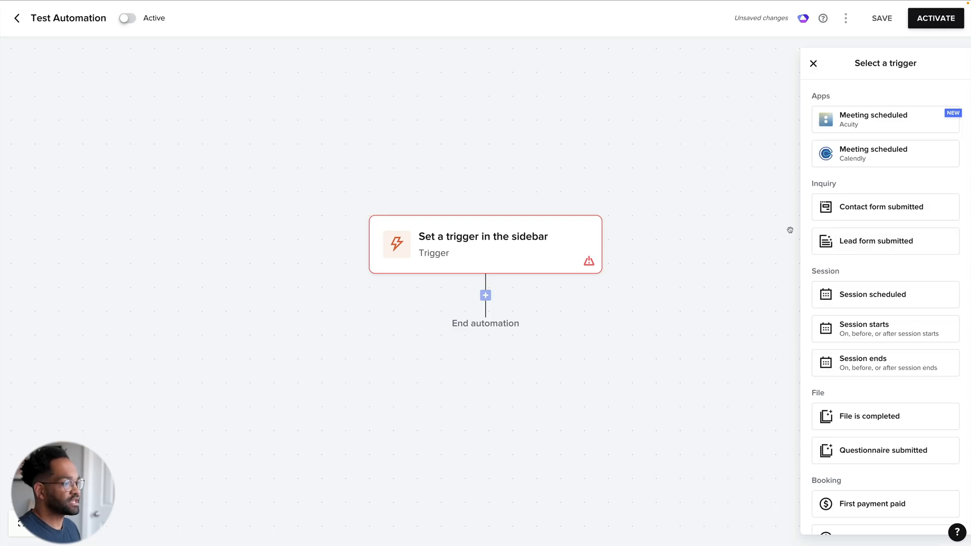
pyautogui.scroll(-3)
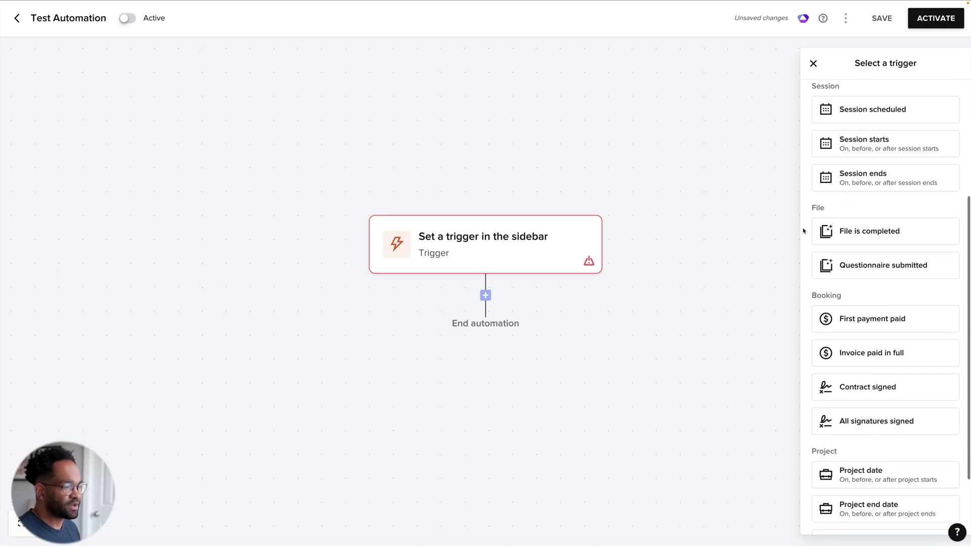
pyautogui.scroll(-3)
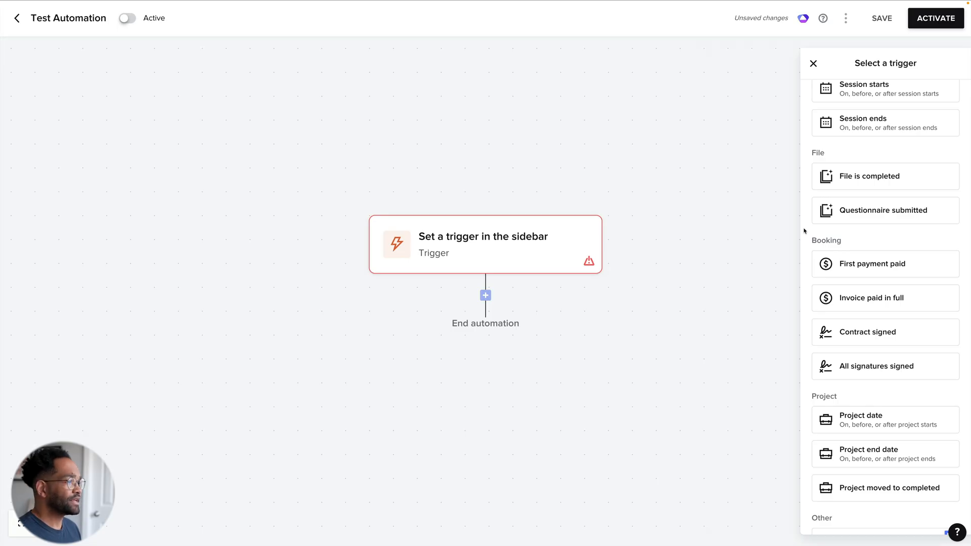
pyautogui.scroll(3)
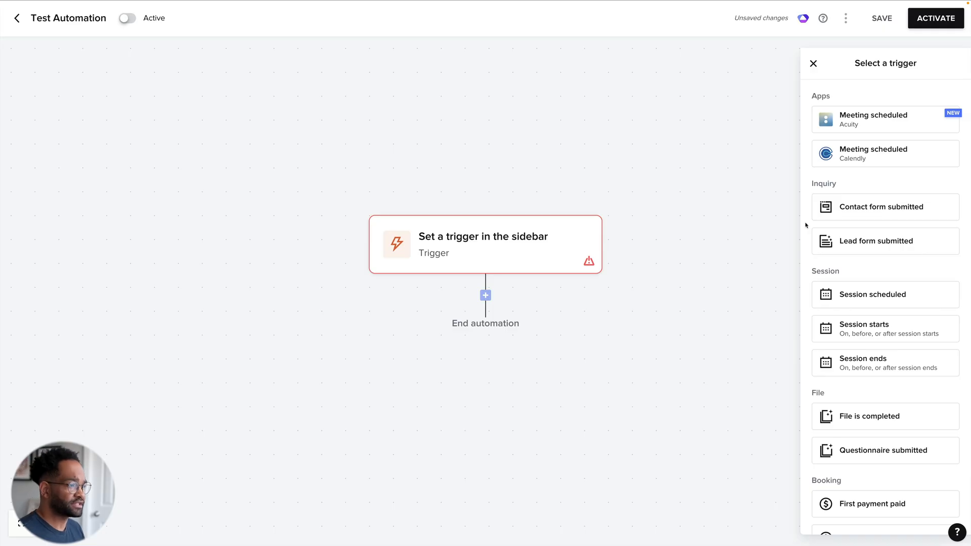
pyautogui.click(885, 207)
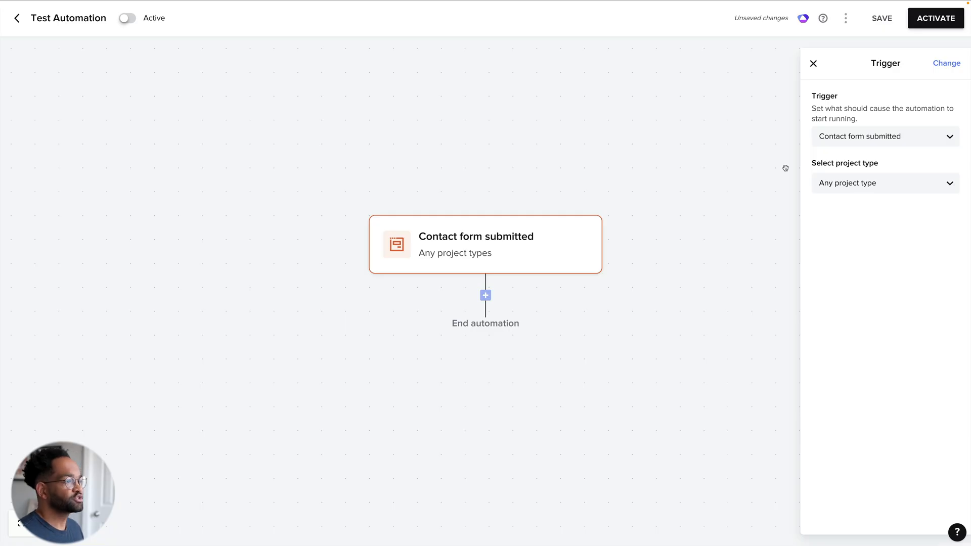
pyautogui.click(886, 183)
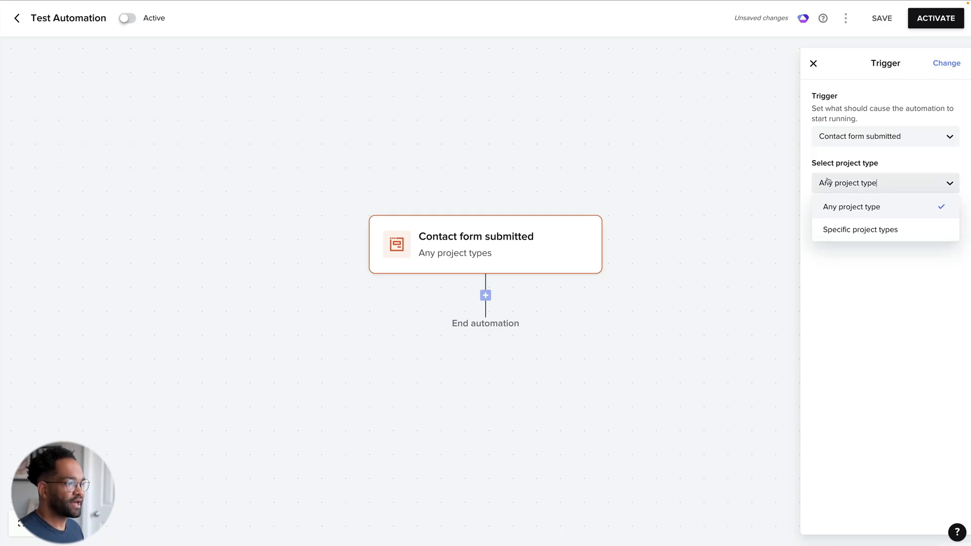
pyautogui.click(861, 230)
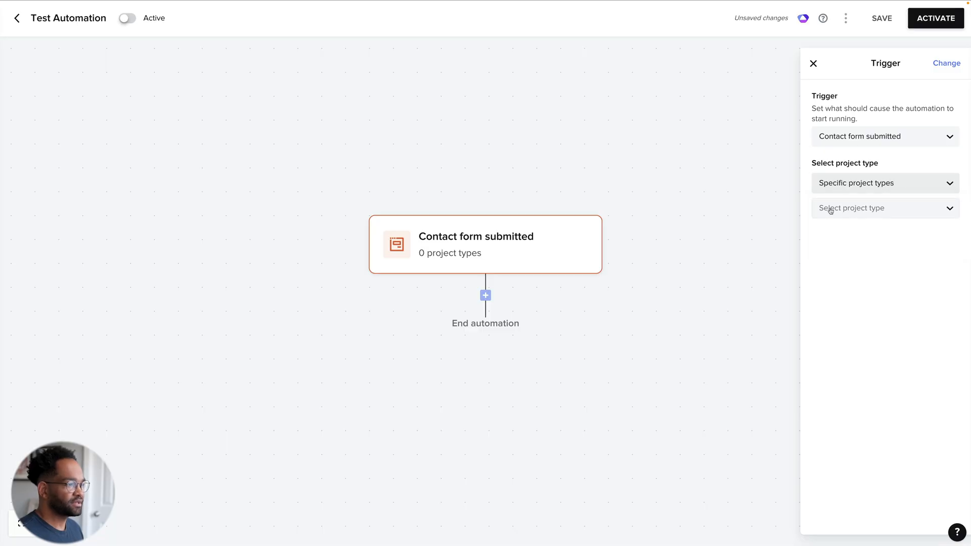
pyautogui.click(885, 208)
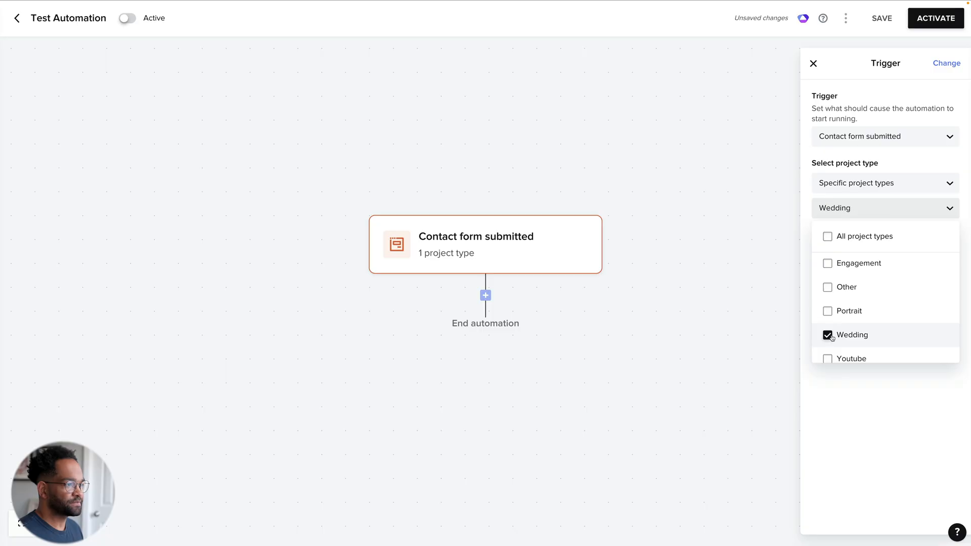
pyautogui.click(885, 207)
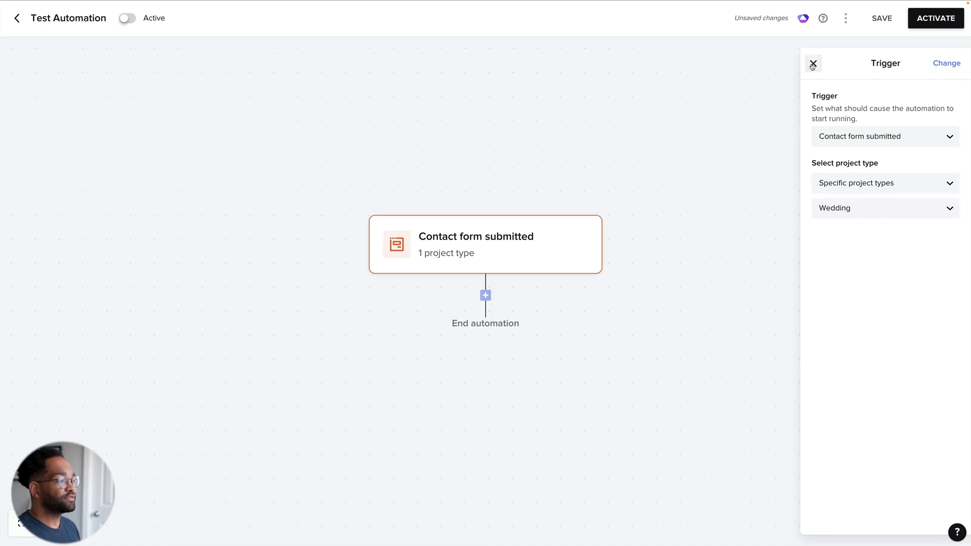
# - Close the trigger settings and add an Action step below the trigger
pyautogui.click(813, 64)
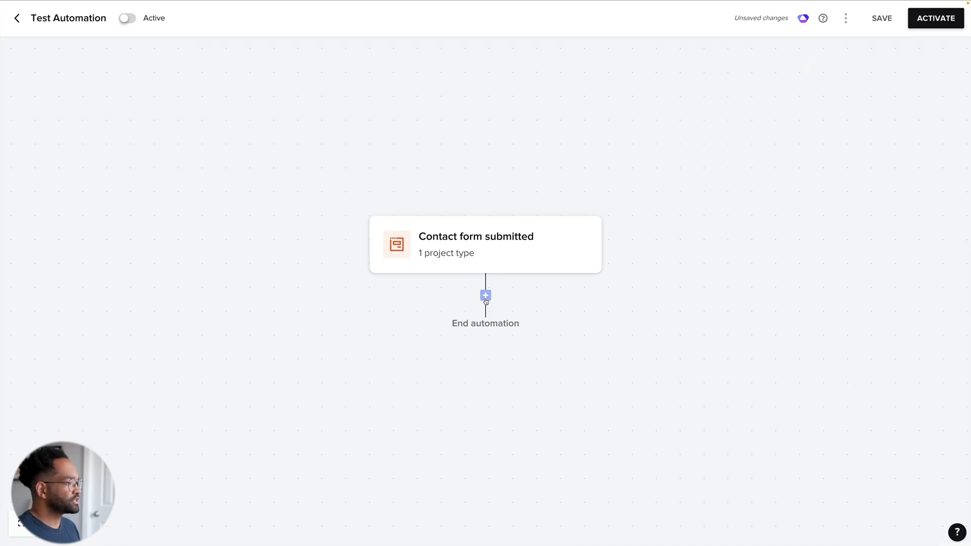
pyautogui.click(484, 295)
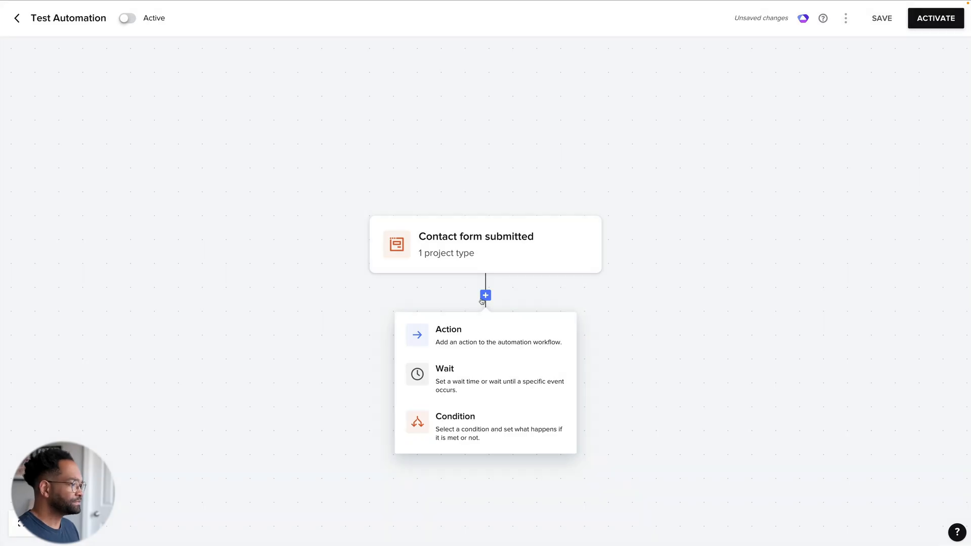
pyautogui.click(448, 335)
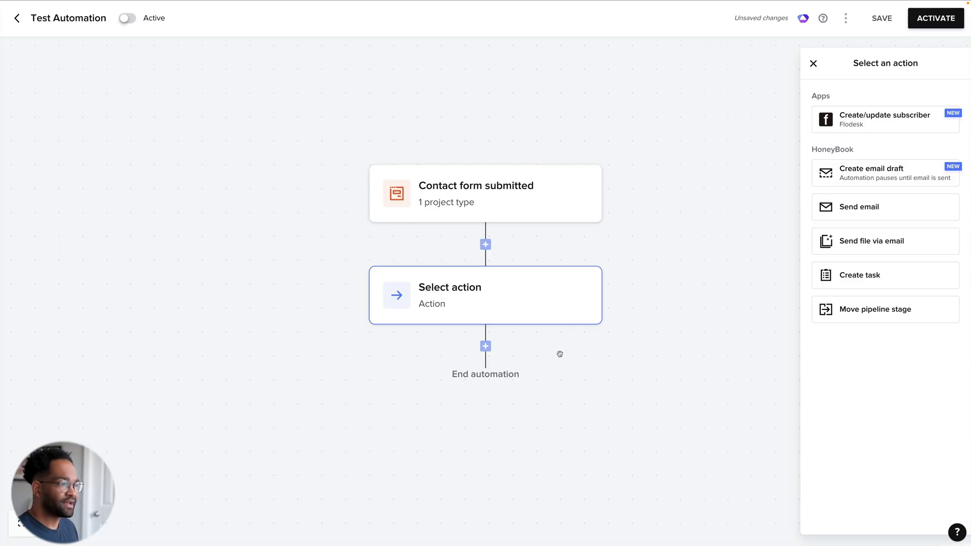
pyautogui.moveTo(804, 253)
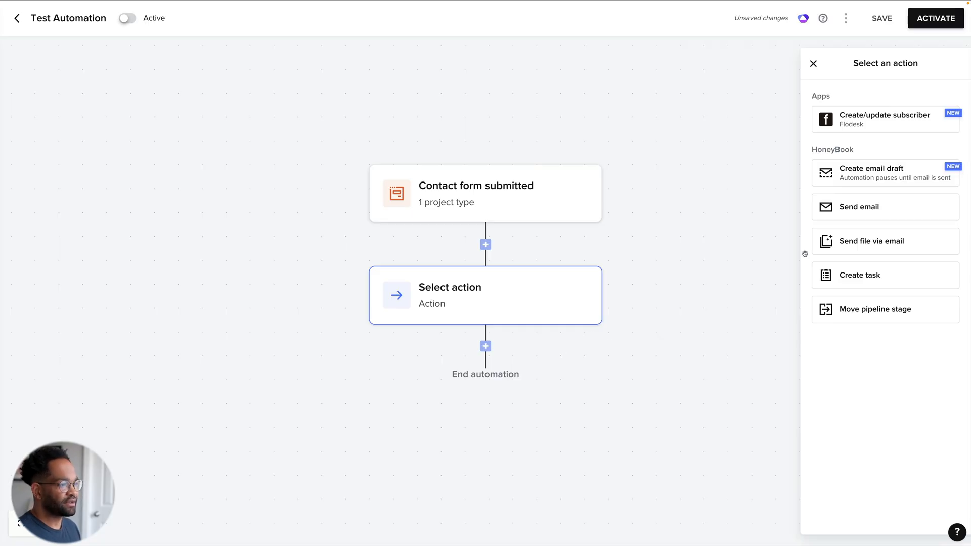
# - Make the action send the Pricing Guide file via email
pyautogui.click(885, 241)
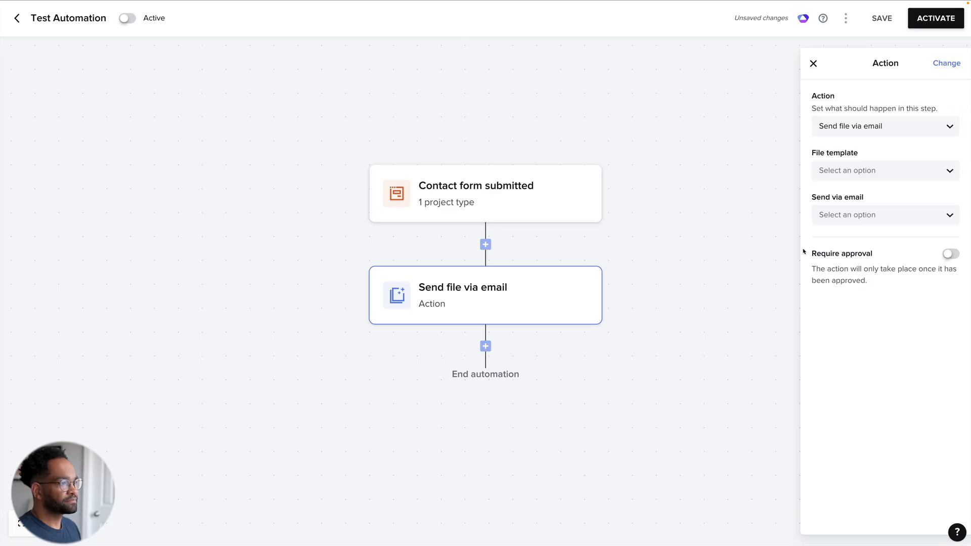
pyautogui.moveTo(796, 161)
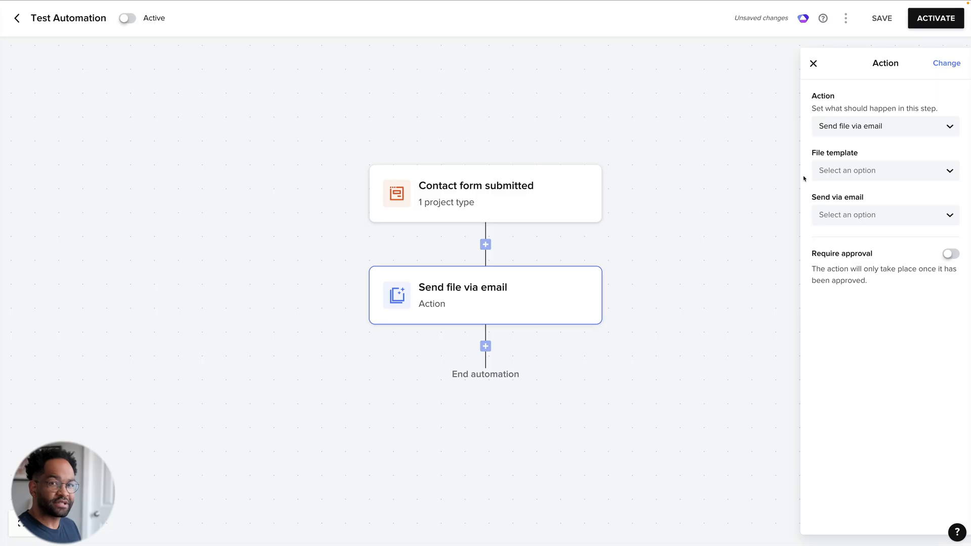
pyautogui.click(886, 171)
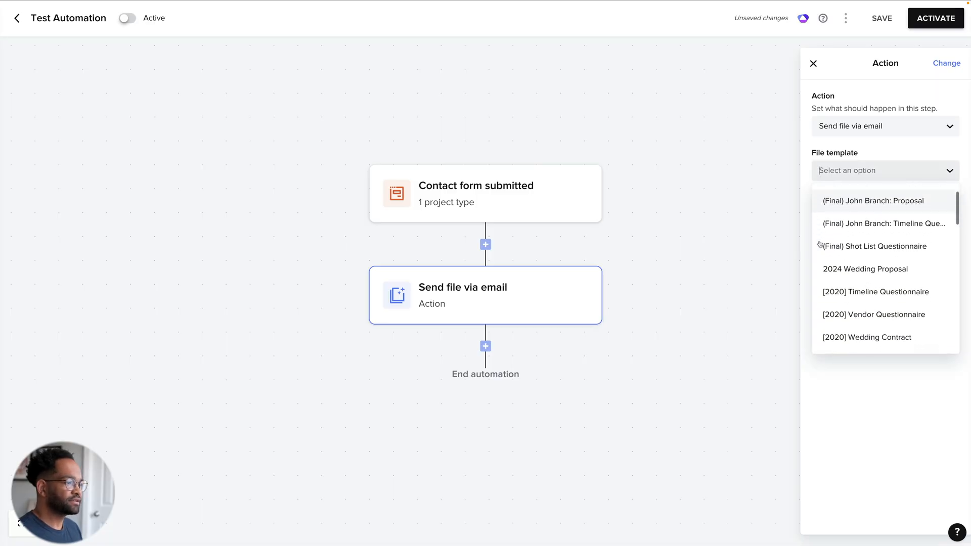
pyautogui.scroll(-3)
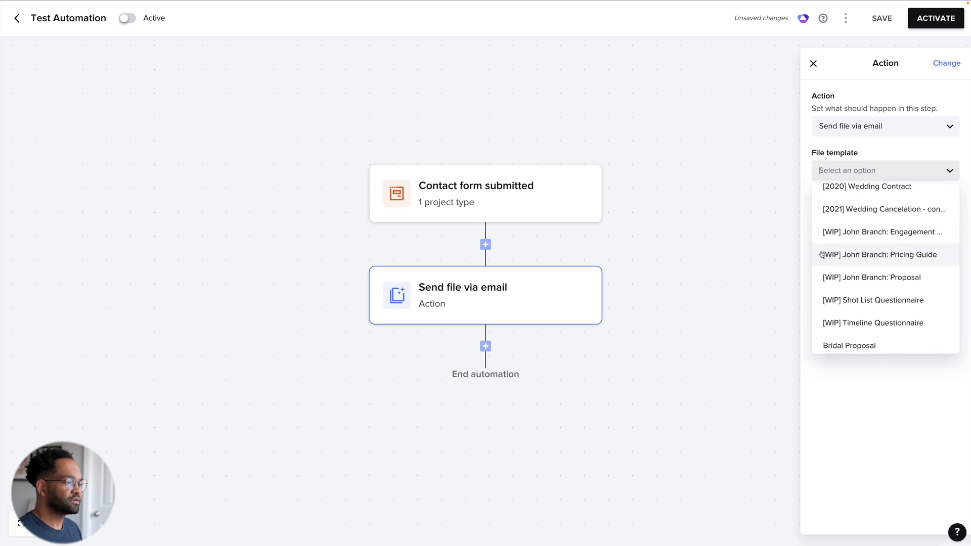
pyautogui.scroll(-3)
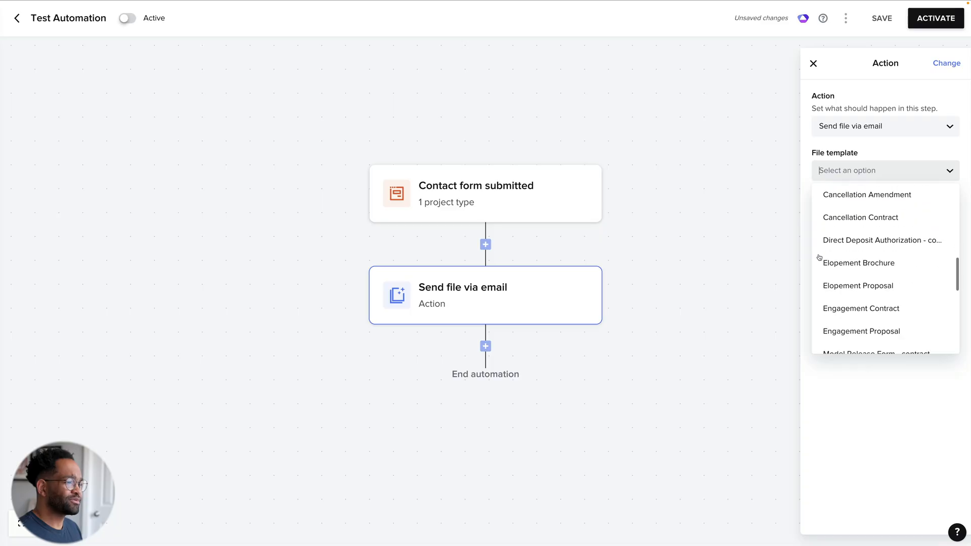
pyautogui.scroll(-3)
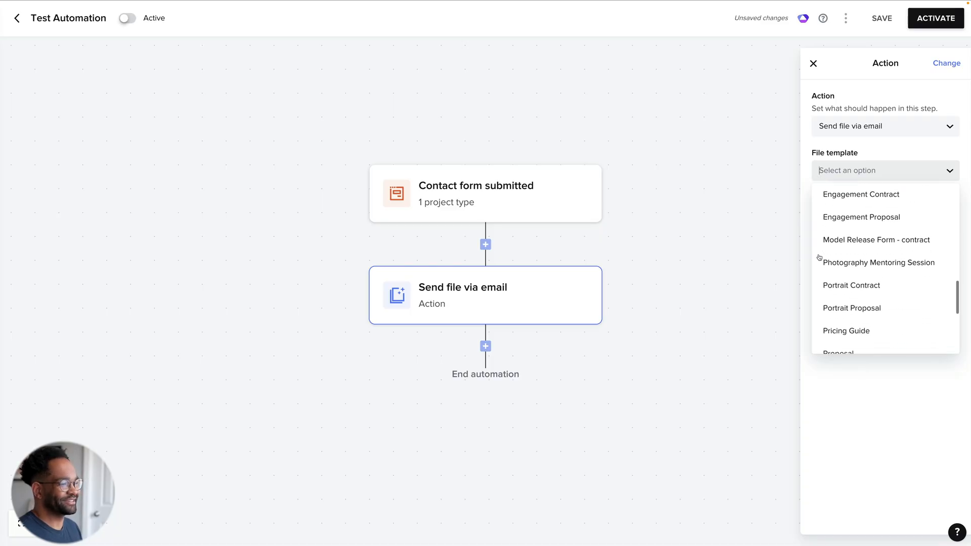
pyautogui.click(847, 331)
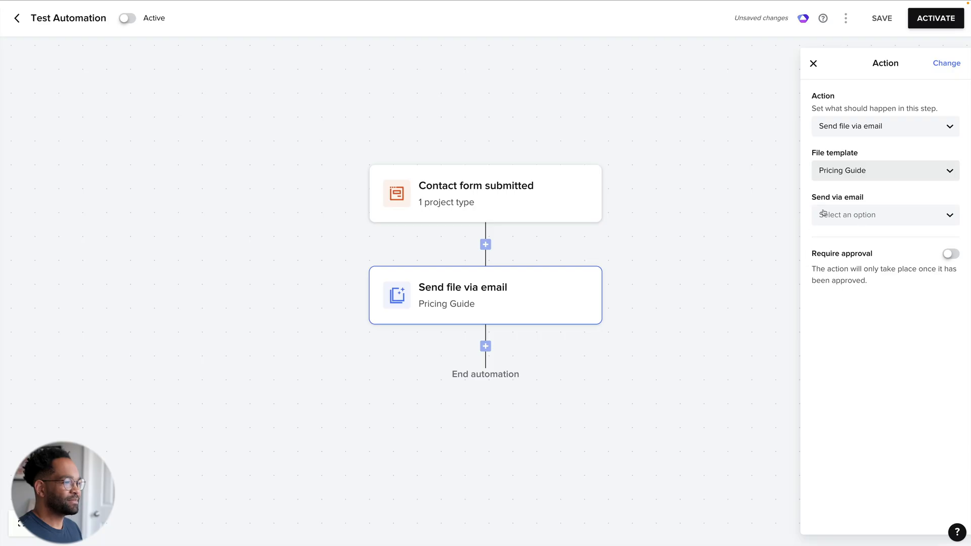
# - Choose [2025] Wedding Inquiry Reply as the email for sending the file
pyautogui.click(885, 215)
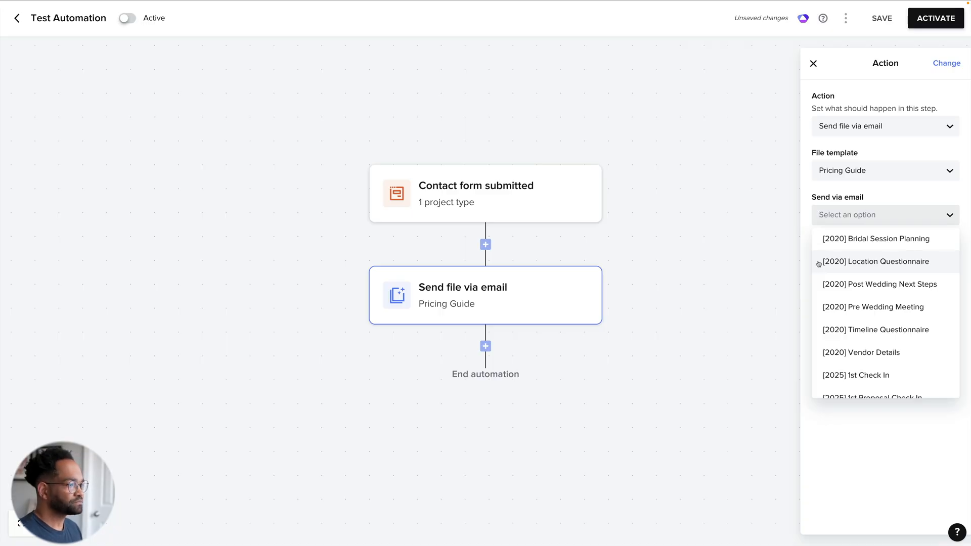
pyautogui.scroll(-3)
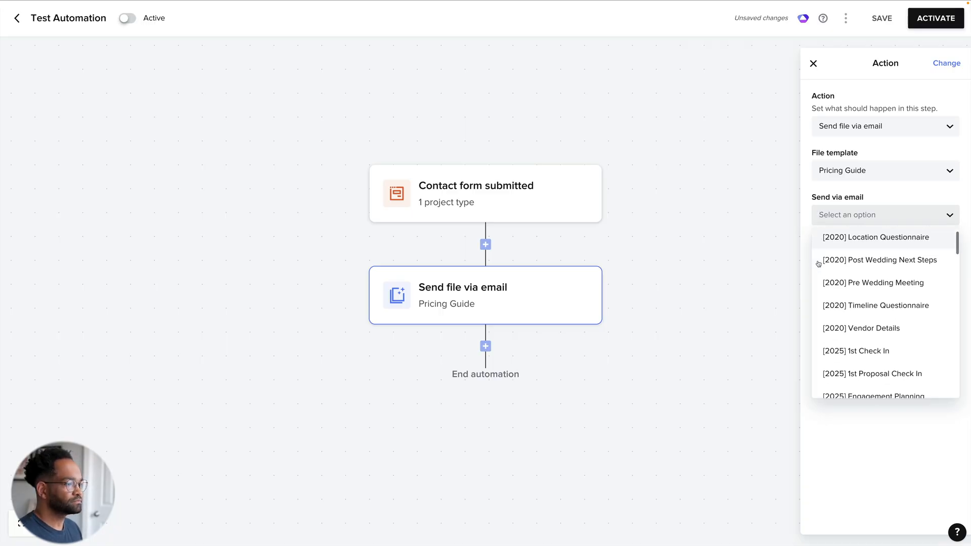
pyautogui.scroll(-3)
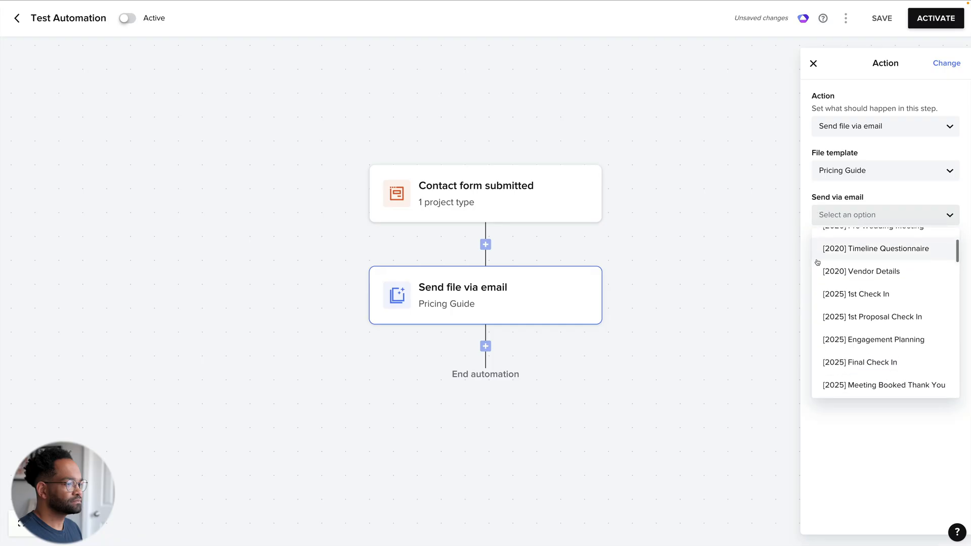
pyautogui.scroll(-3)
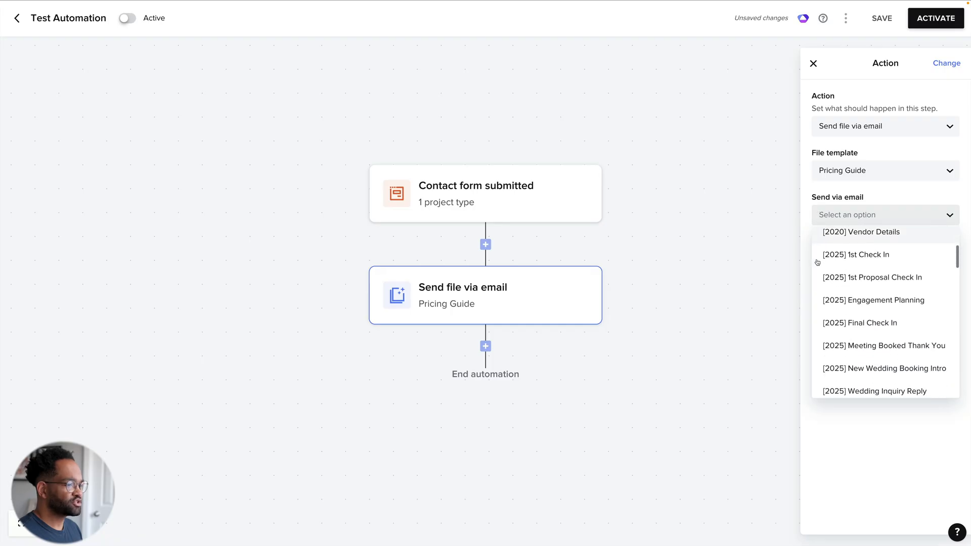
pyautogui.scroll(-3)
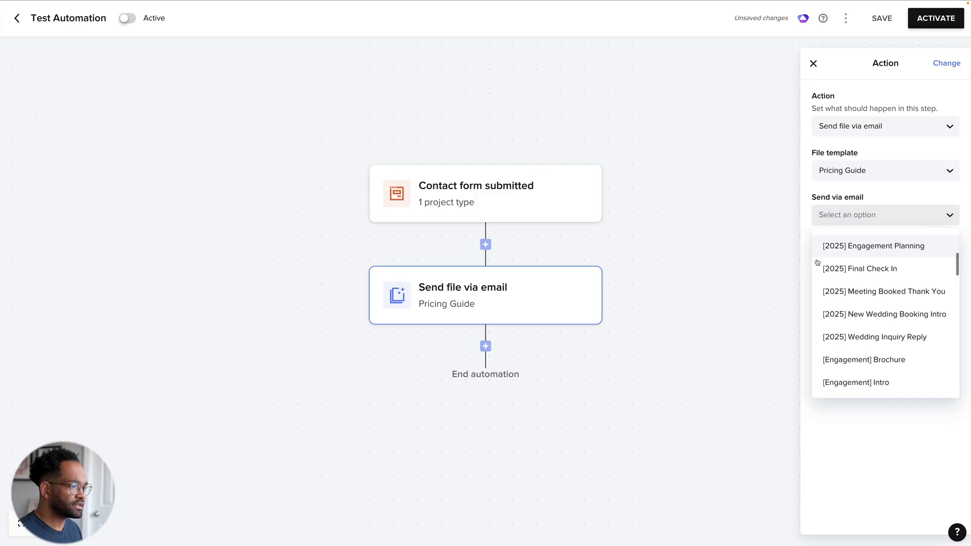
pyautogui.scroll(-3)
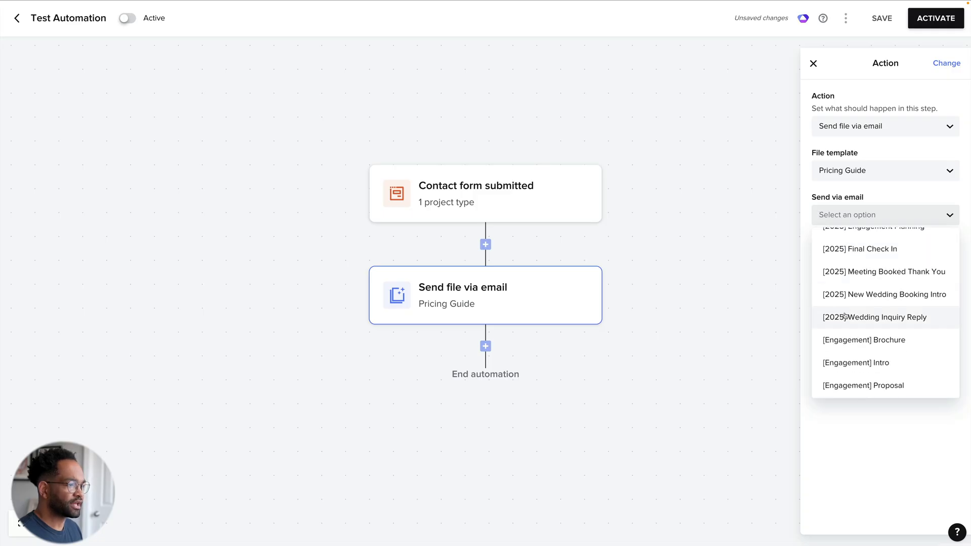
pyautogui.click(874, 317)
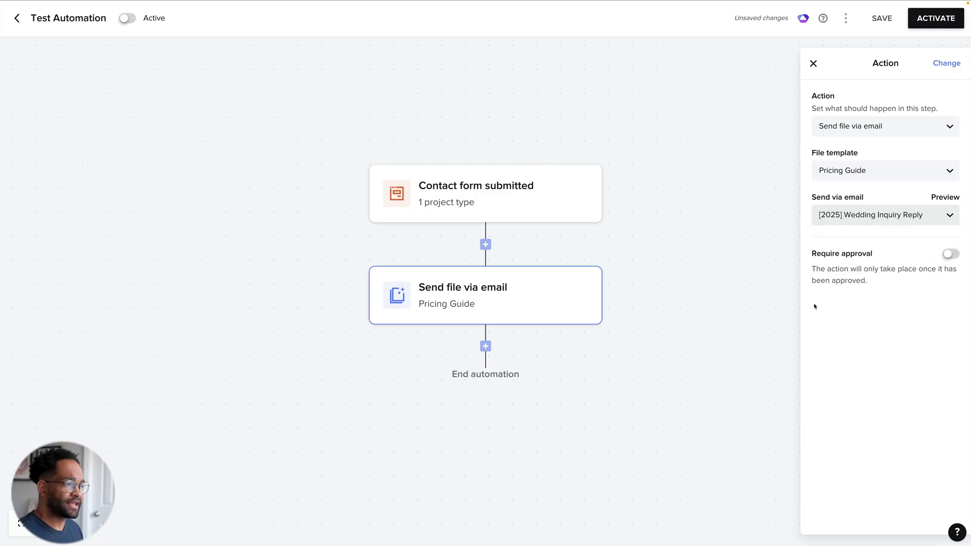
# - Preview the [2025] Wedding Inquiry Reply email, then close the step's settings
pyautogui.click(945, 197)
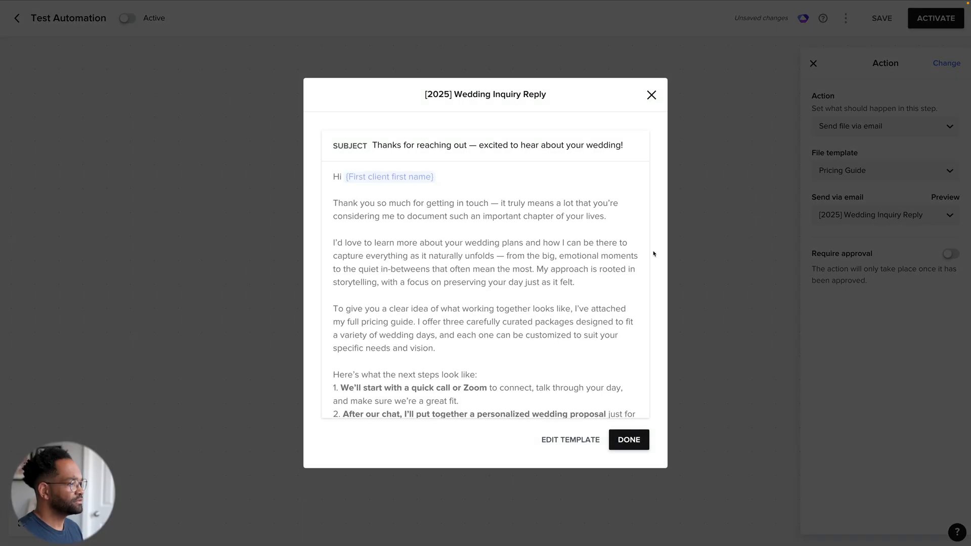
pyautogui.scroll(-3)
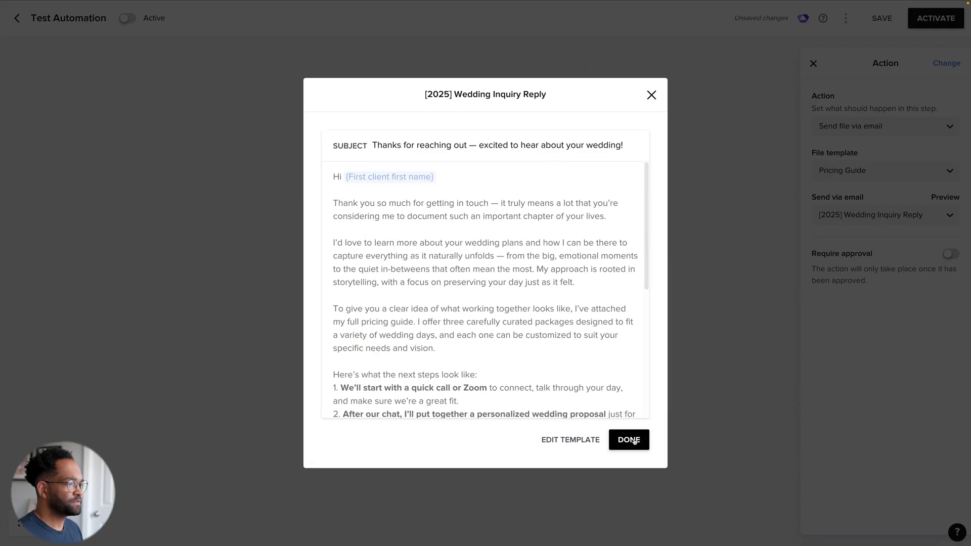
pyautogui.click(629, 440)
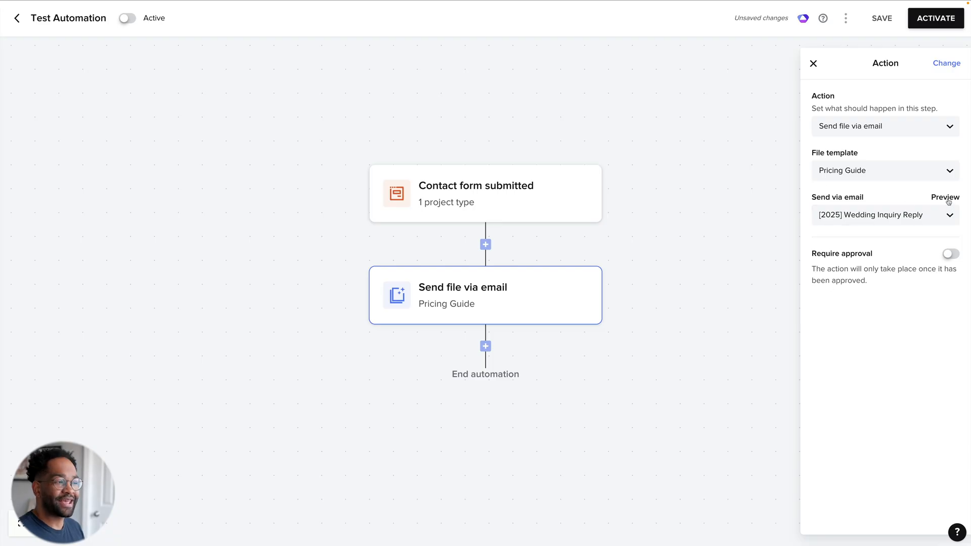
pyautogui.moveTo(805, 209)
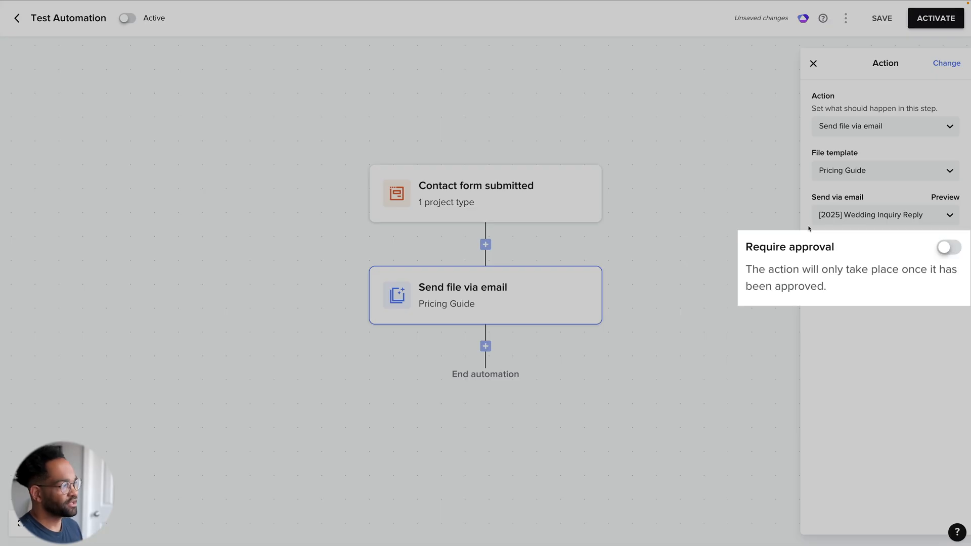
pyautogui.moveTo(809, 228)
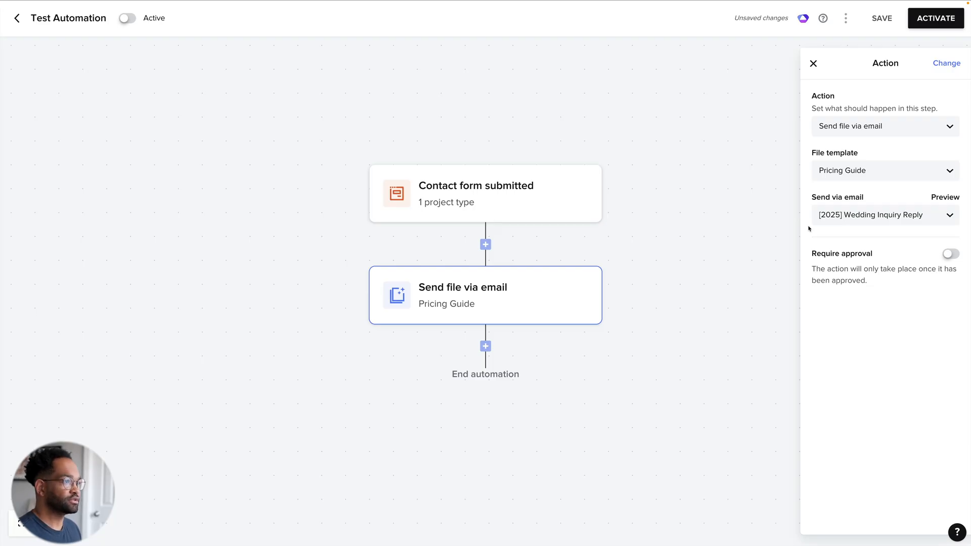
pyautogui.click(813, 63)
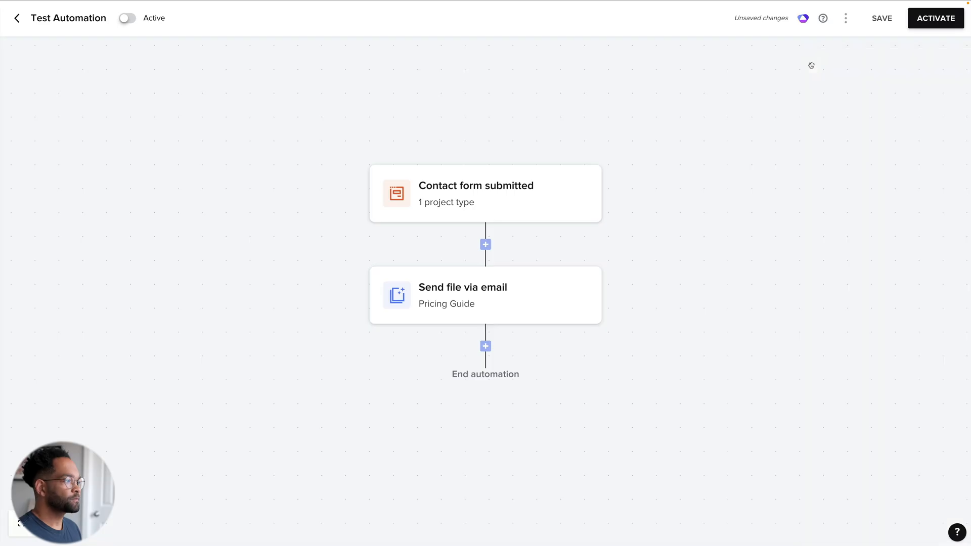
pyautogui.moveTo(682, 299)
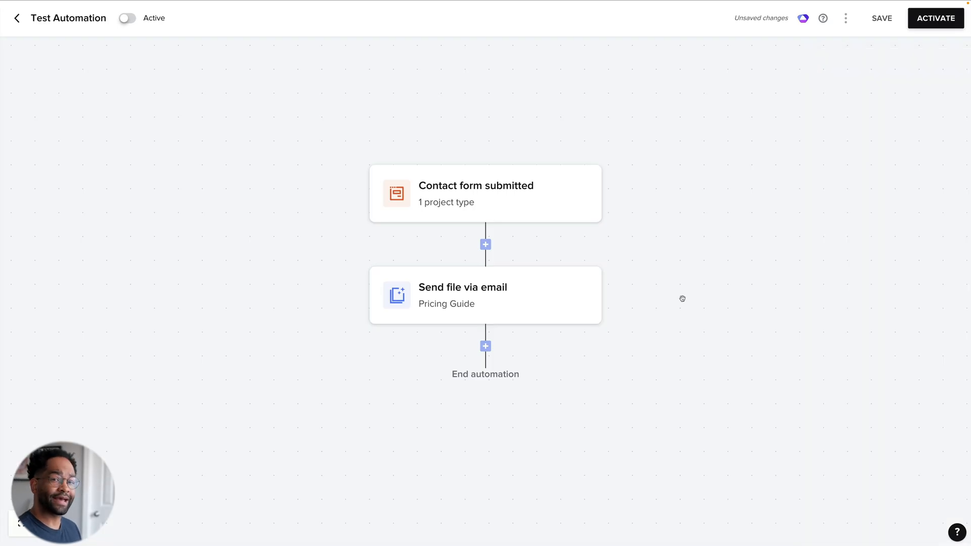
pyautogui.moveTo(679, 316)
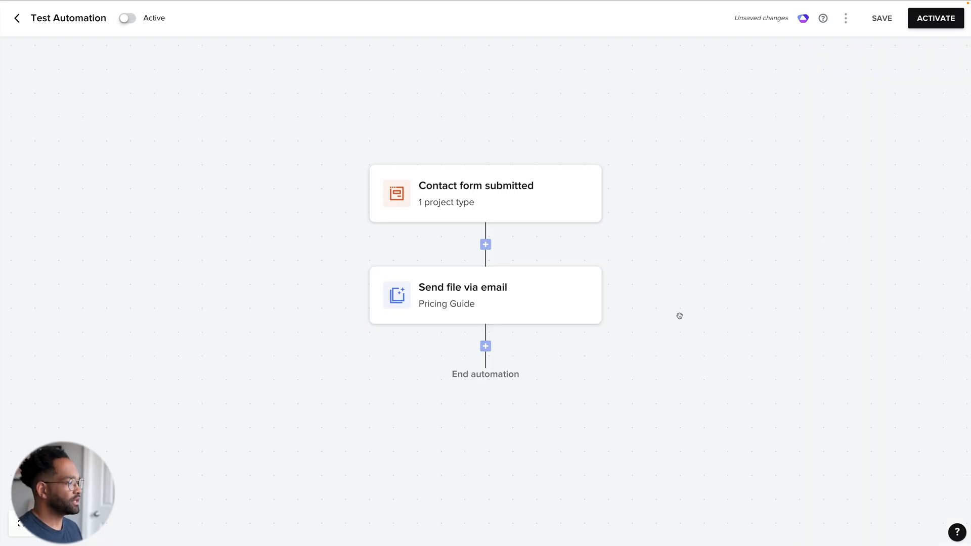
# - Add a Session scheduled condition after the email, limited to the New Couple Meeting session
pyautogui.click(485, 346)
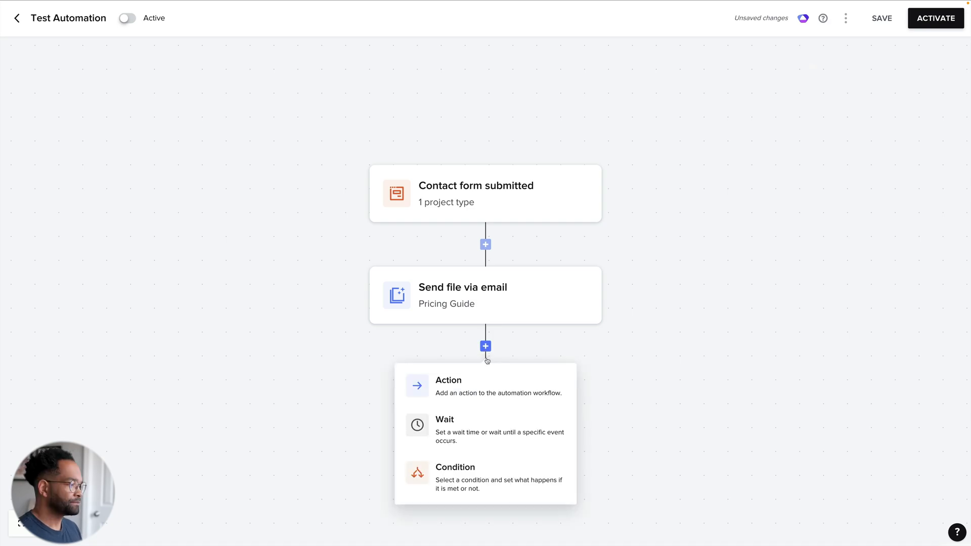
pyautogui.click(456, 468)
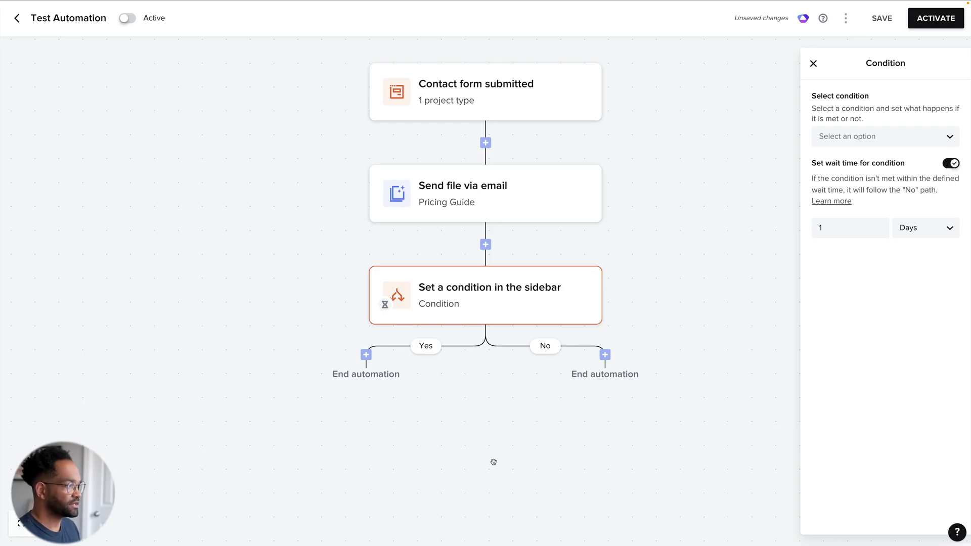
pyautogui.moveTo(508, 327)
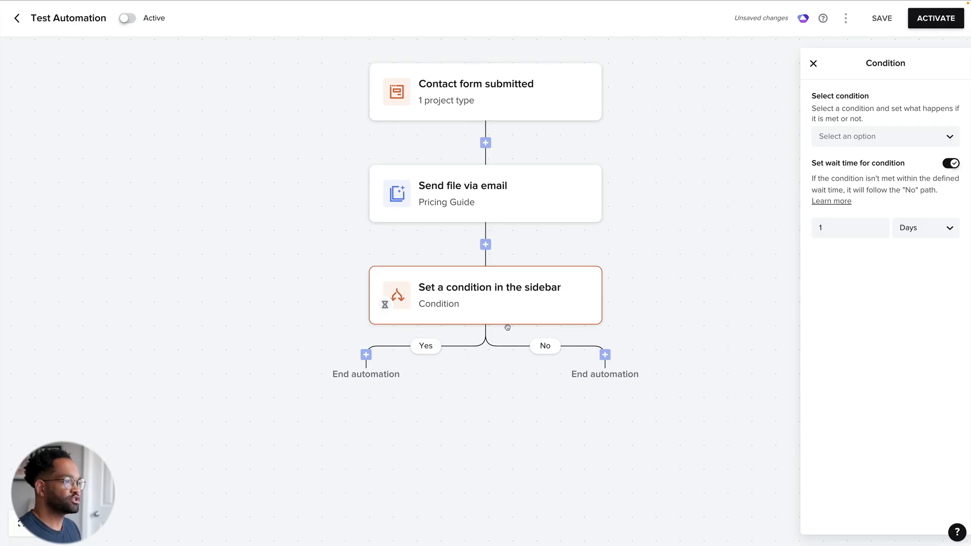
pyautogui.click(885, 137)
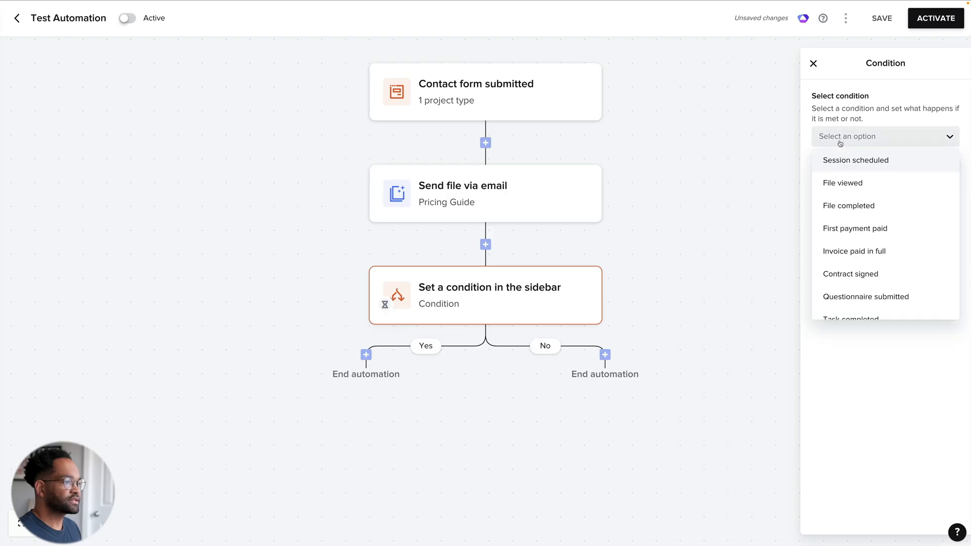
pyautogui.click(856, 161)
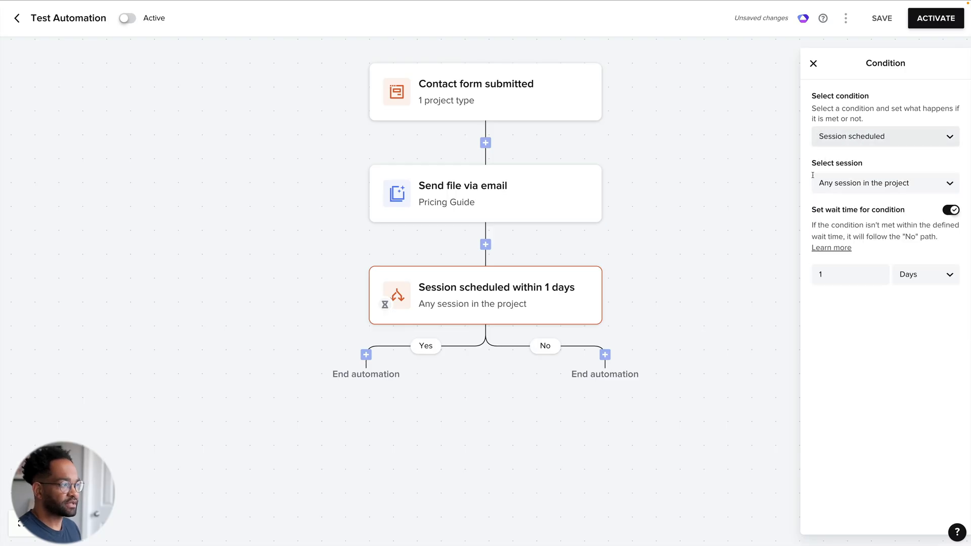
pyautogui.click(885, 183)
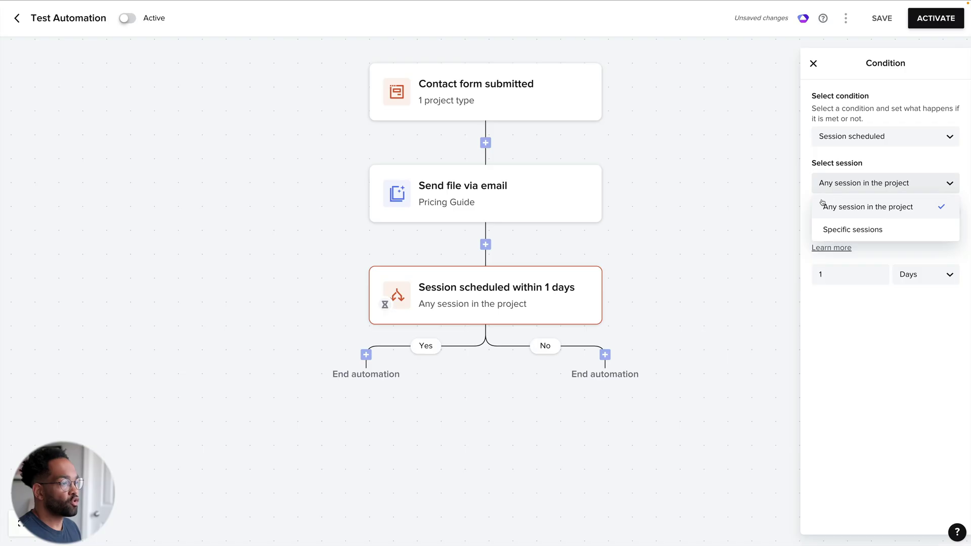
pyautogui.click(853, 229)
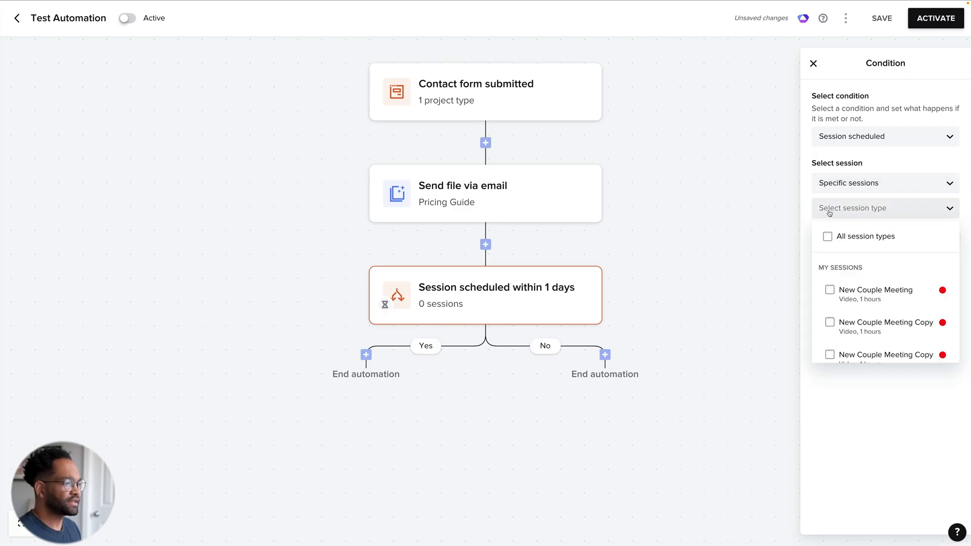
pyautogui.click(829, 290)
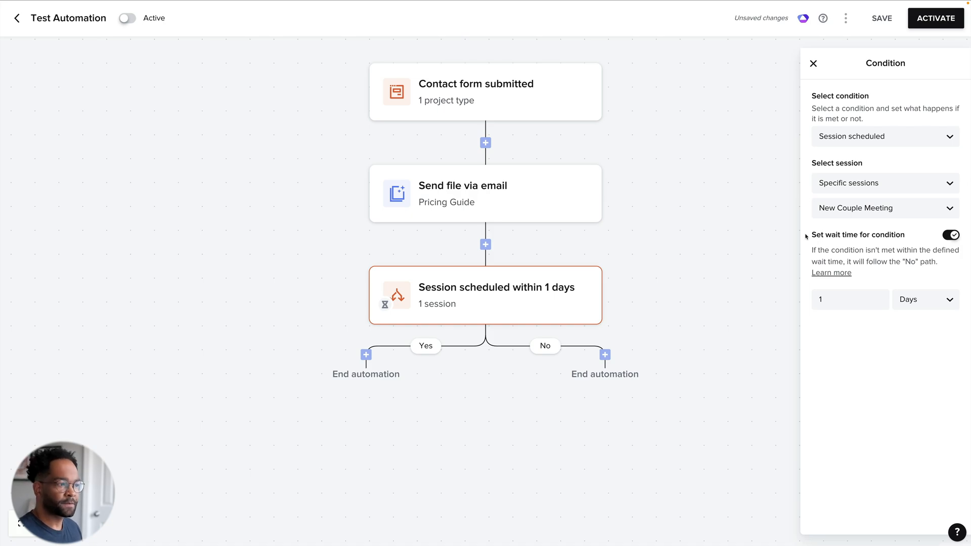
# - Set the condition's wait time to 5 days
pyautogui.click(850, 299)
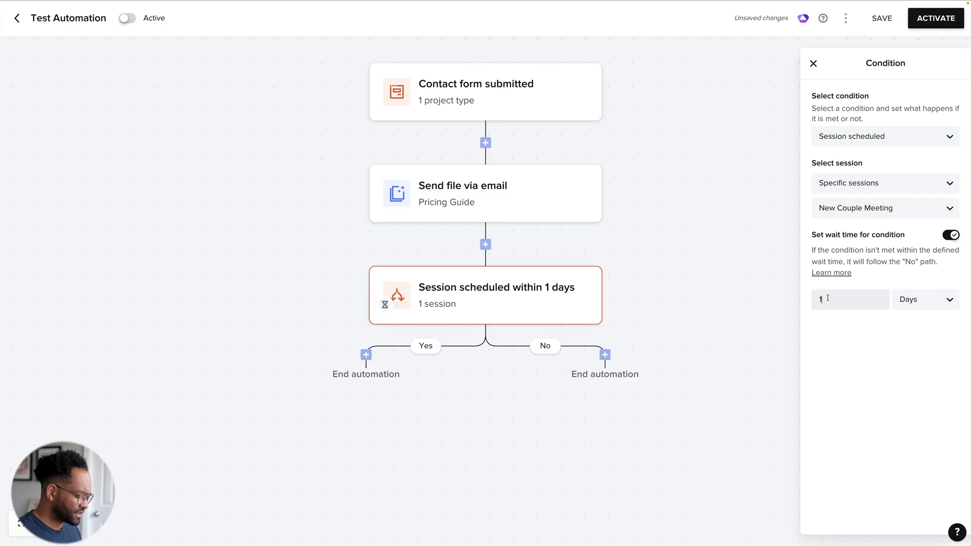
pyautogui.write('5')
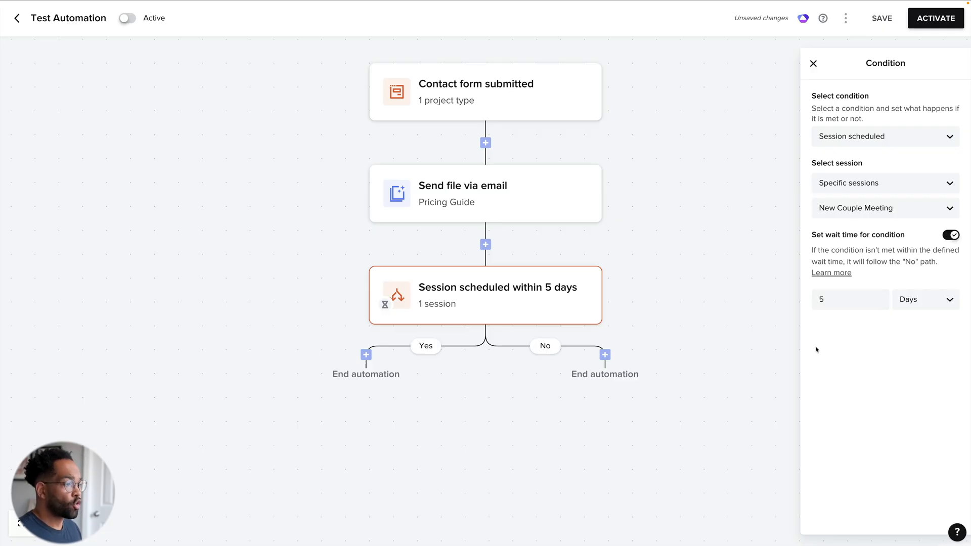
pyautogui.click(952, 234)
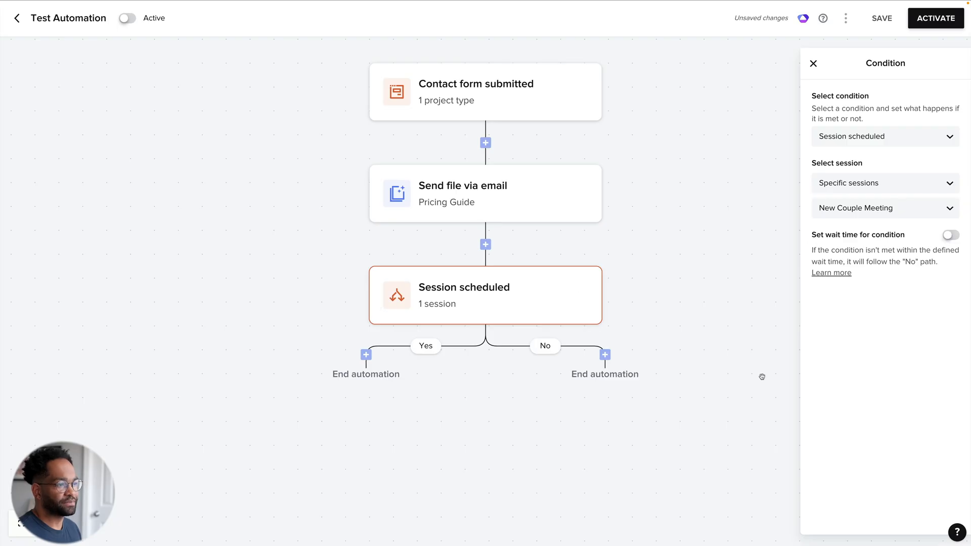
pyautogui.click(951, 235)
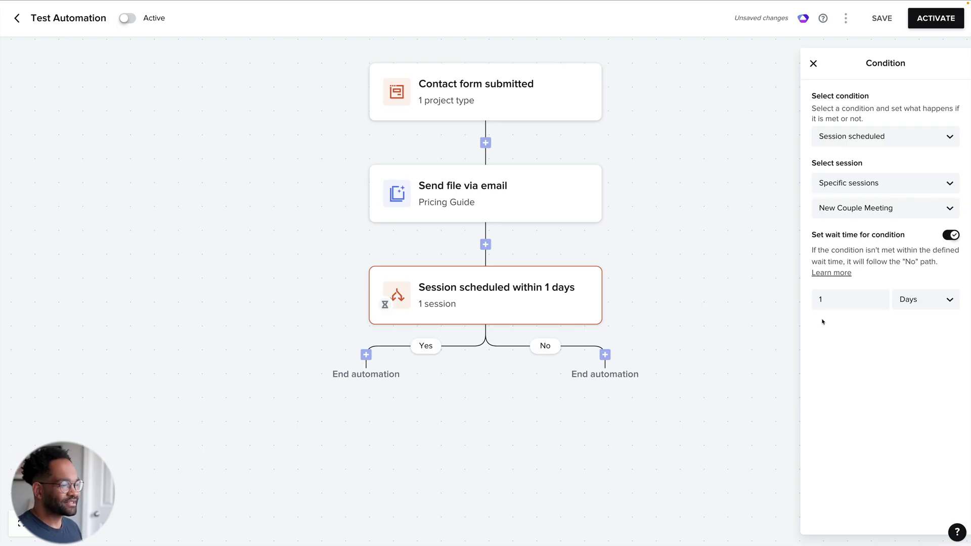
pyautogui.click(850, 299)
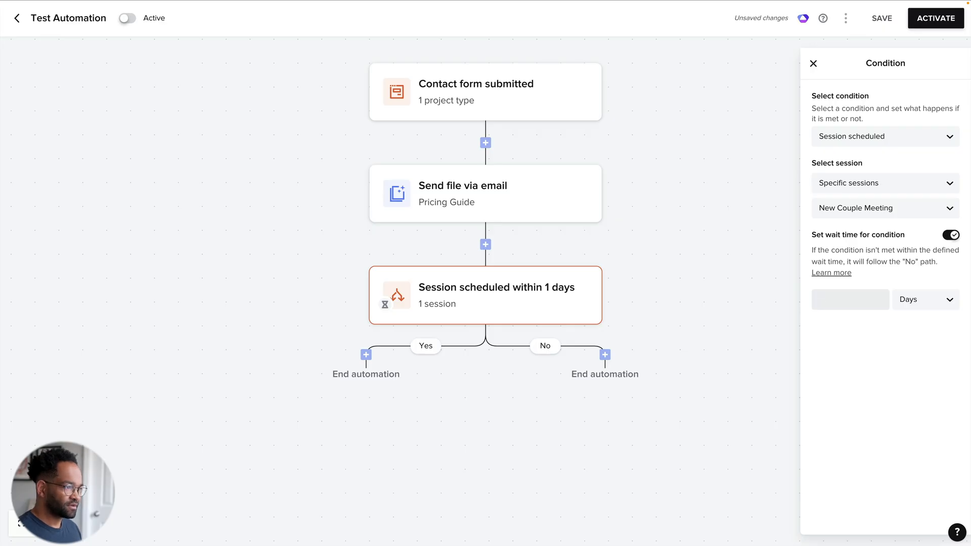
pyautogui.write('5')
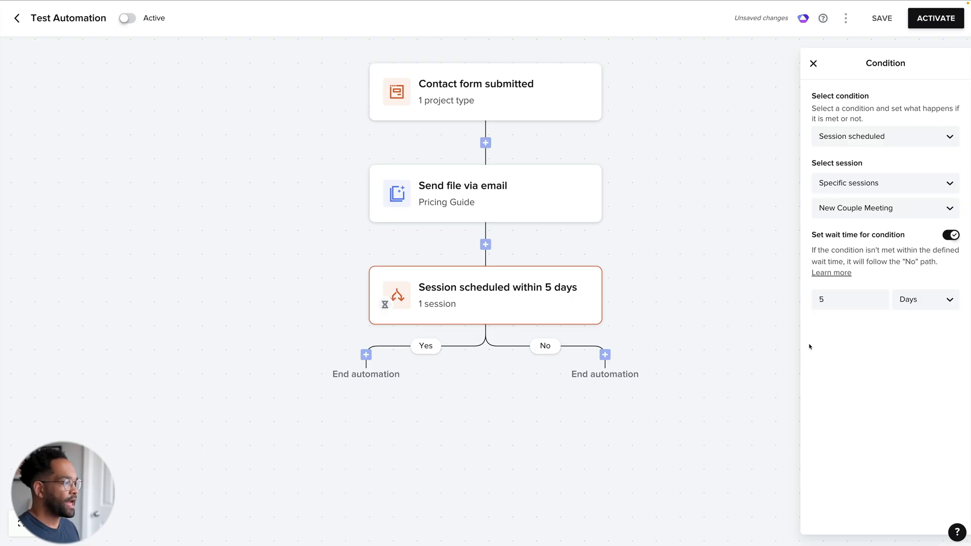
pyautogui.moveTo(539, 357)
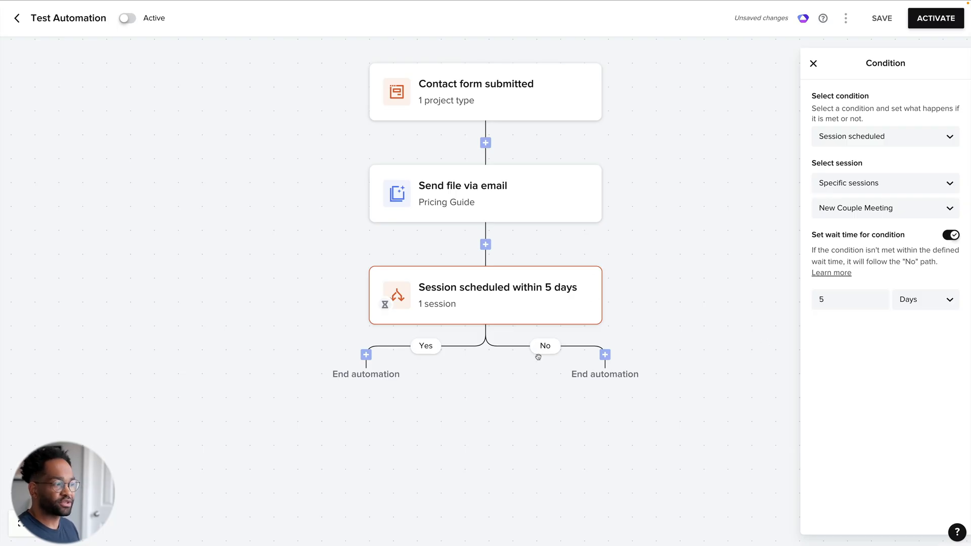
pyautogui.moveTo(537, 349)
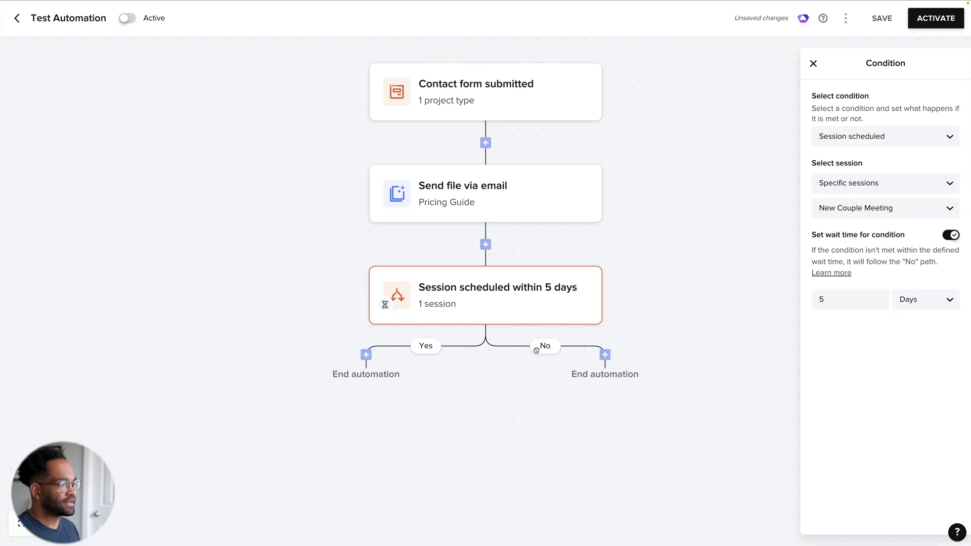
# - Add a Send email action on the No branch using the [2025] 1st Check In template
pyautogui.click(604, 354)
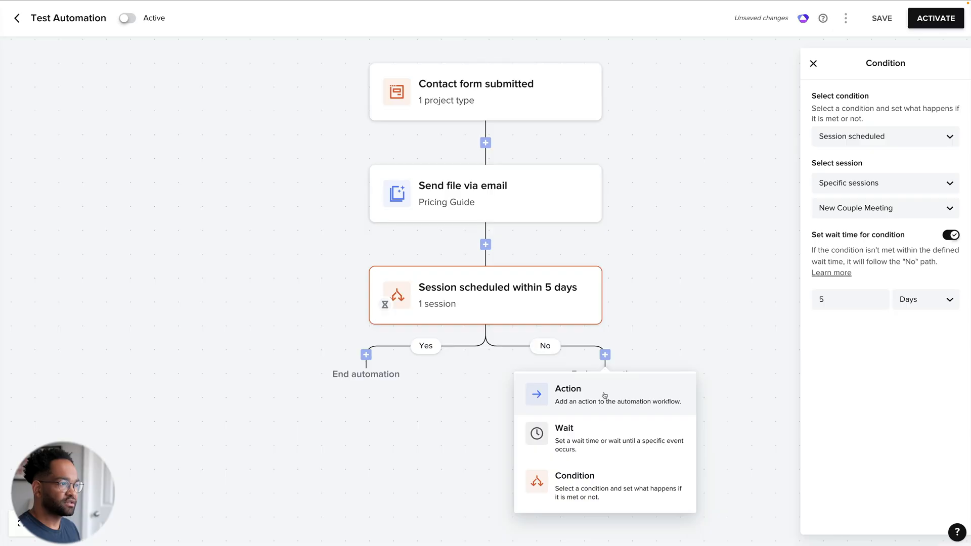
pyautogui.click(567, 394)
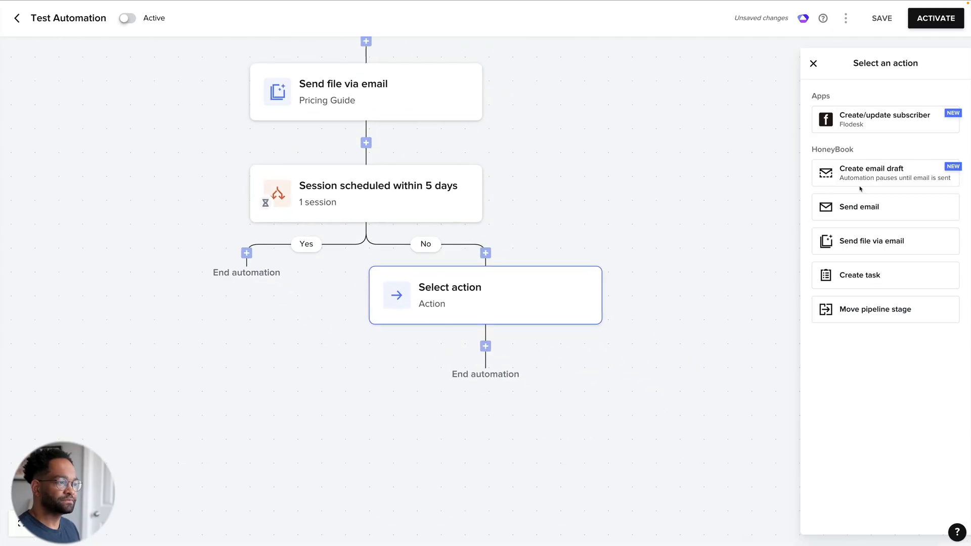
pyautogui.moveTo(867, 181)
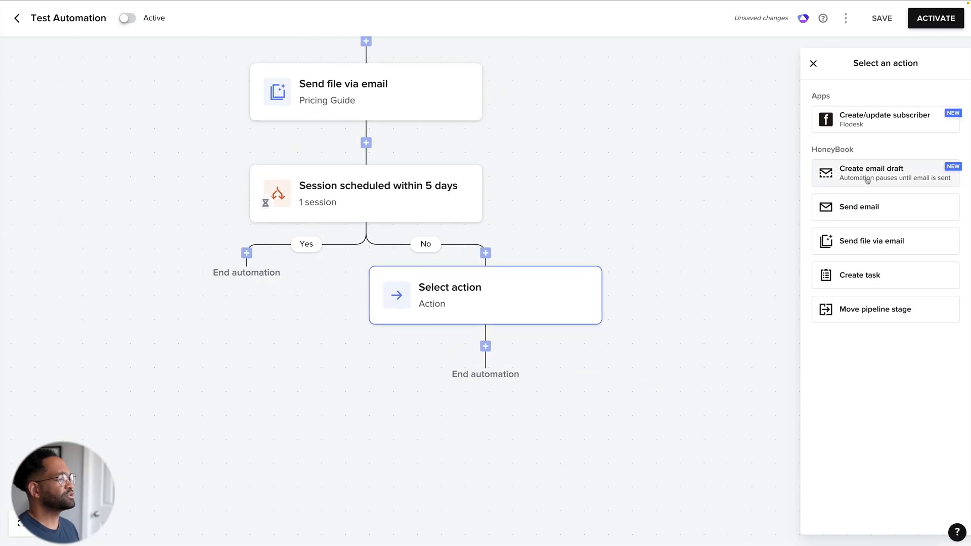
pyautogui.click(885, 206)
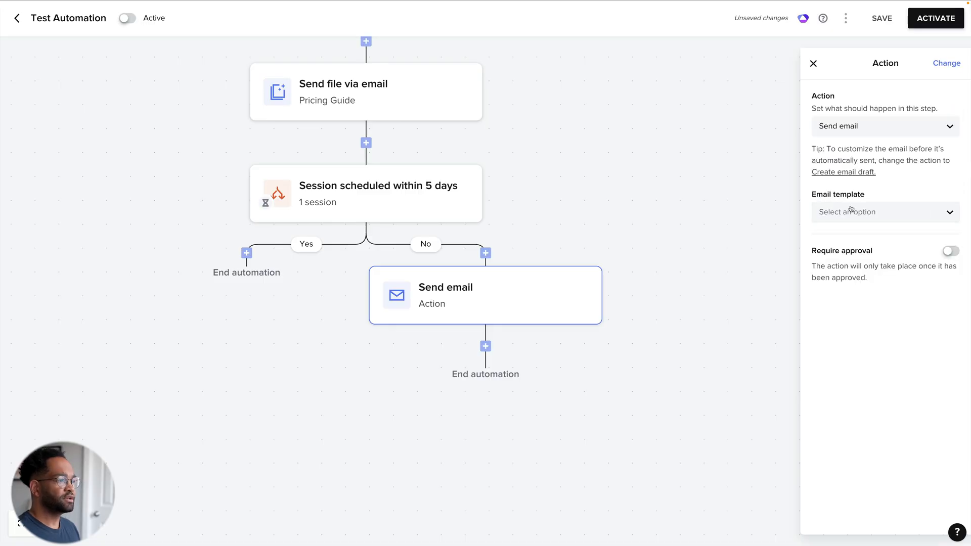
pyautogui.click(885, 212)
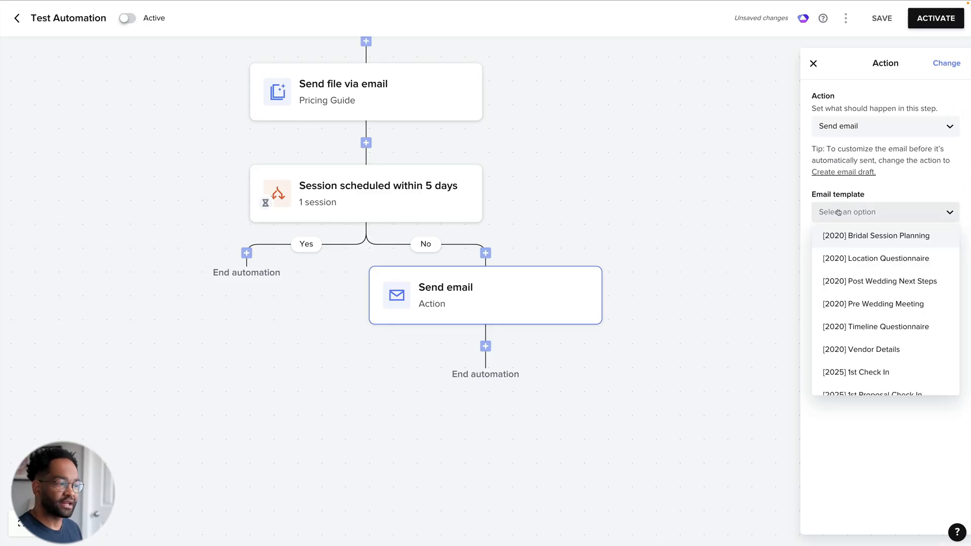
pyautogui.click(856, 372)
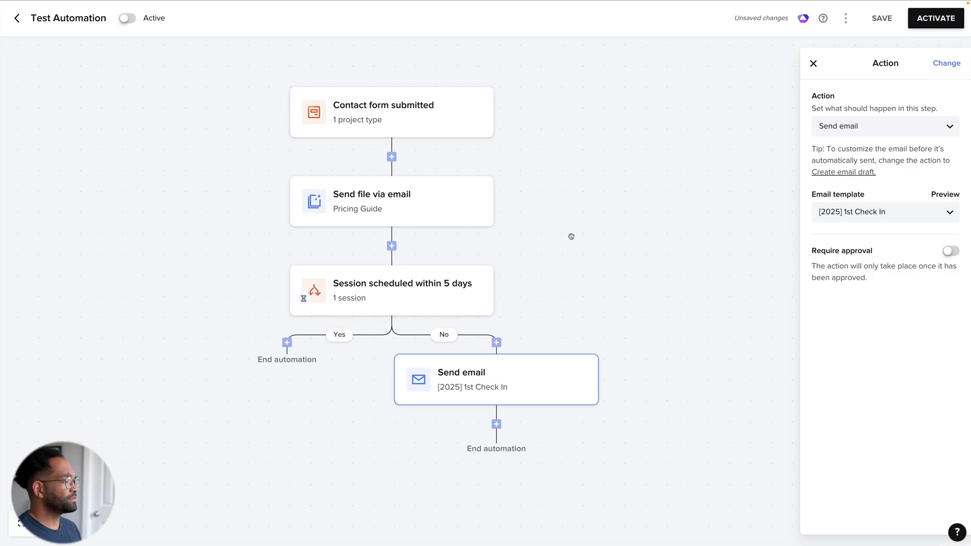
pyautogui.moveTo(361, 302)
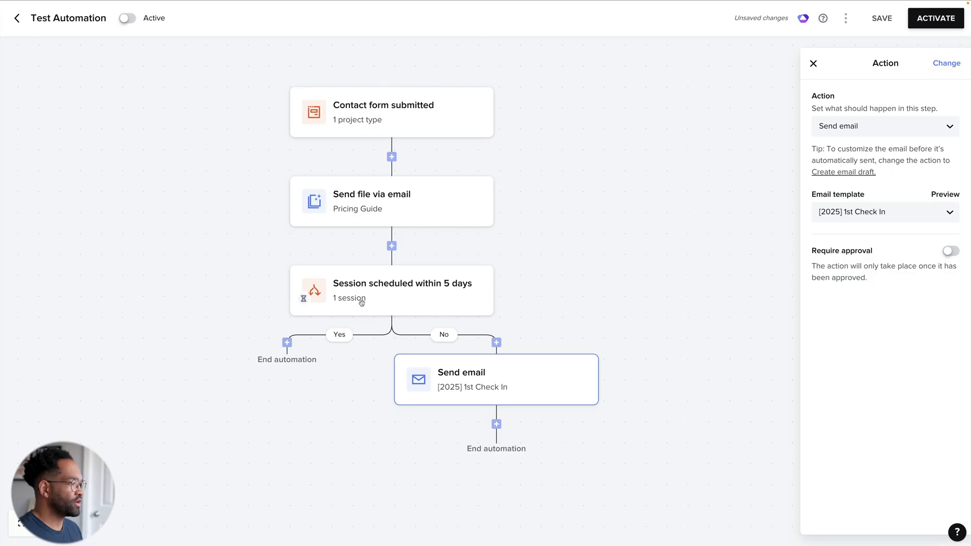
pyautogui.moveTo(357, 332)
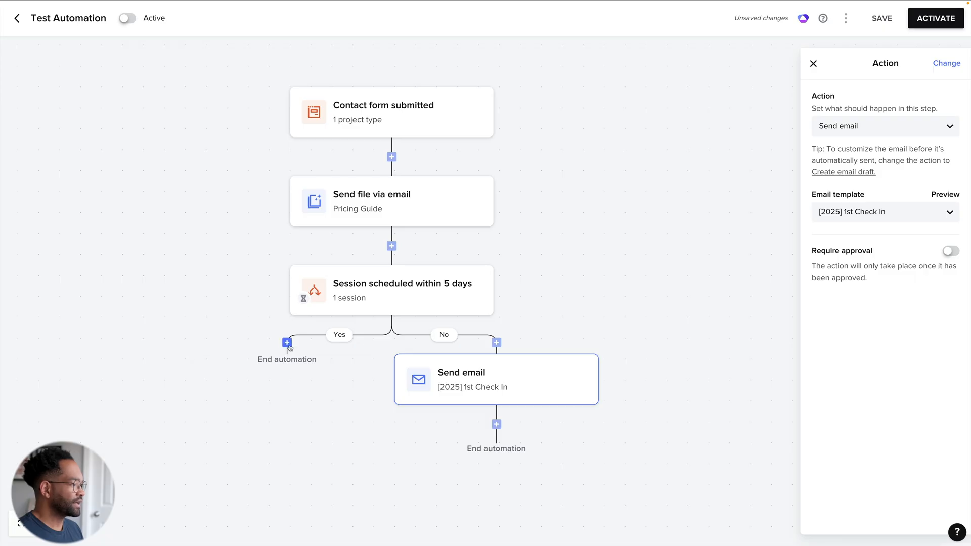
# - Add a Send email action on the Yes branch using [2025] Meeting Booked Thank You
pyautogui.click(287, 343)
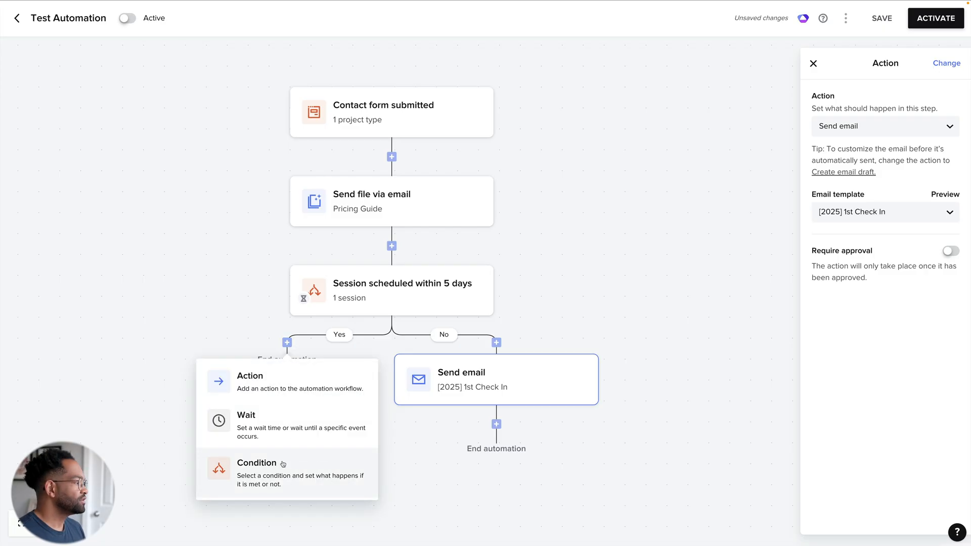
pyautogui.click(250, 376)
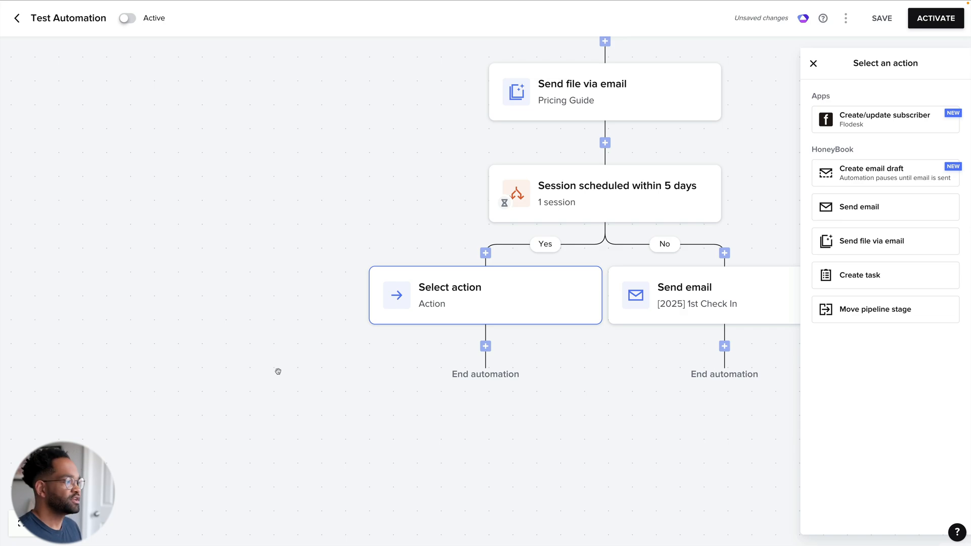
pyautogui.moveTo(796, 235)
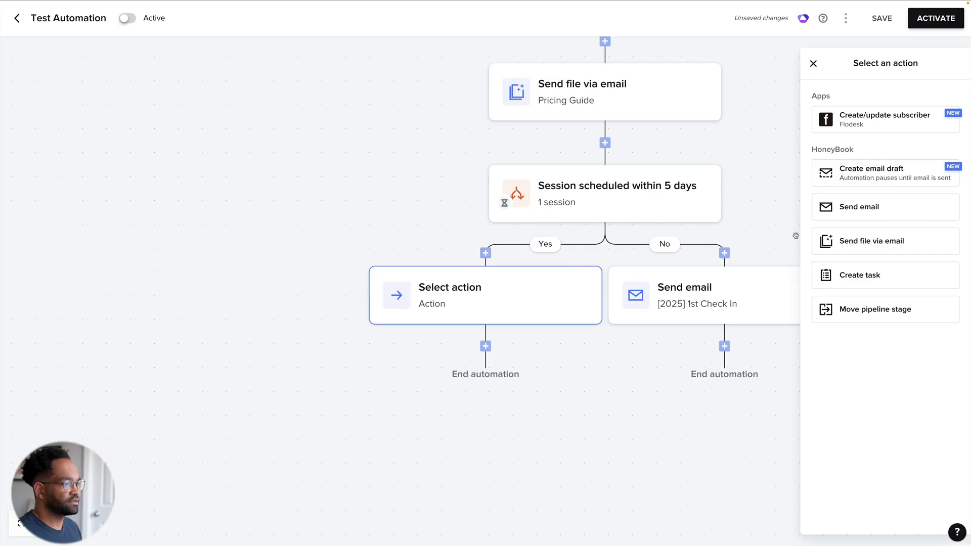
pyautogui.click(885, 206)
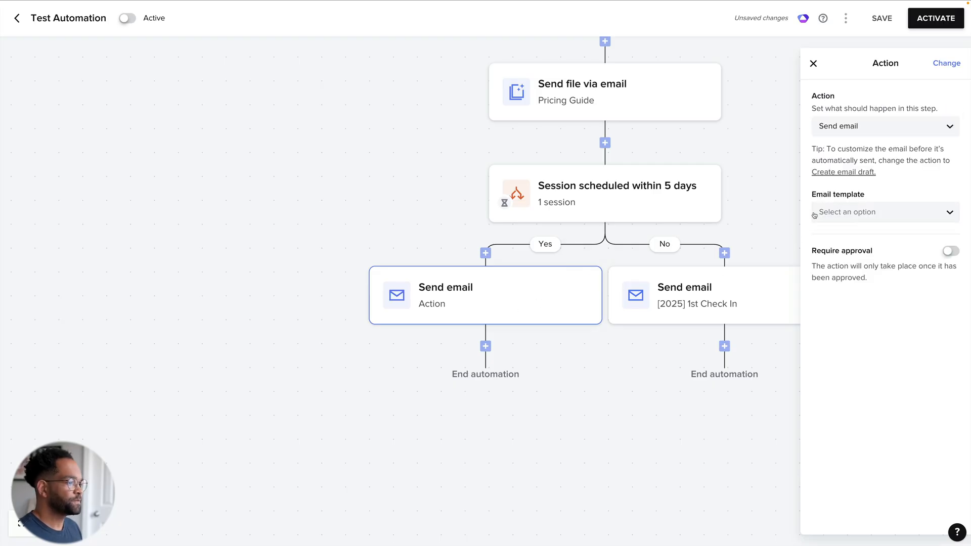
pyautogui.click(885, 212)
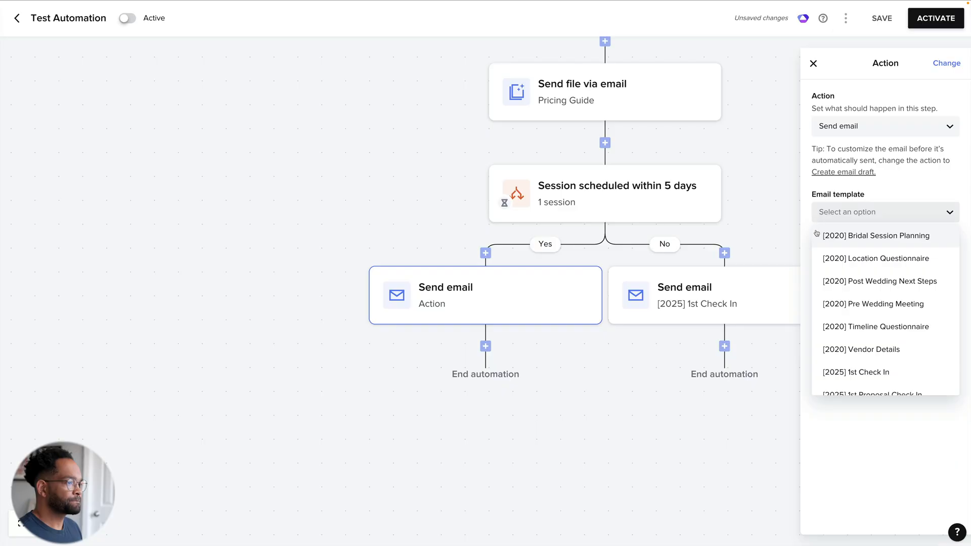
pyautogui.scroll(-3)
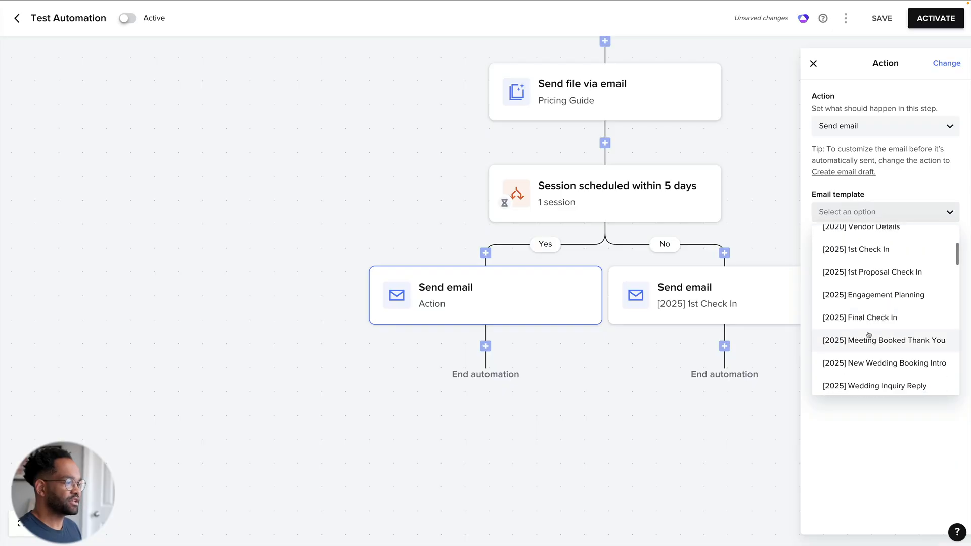
pyautogui.click(884, 341)
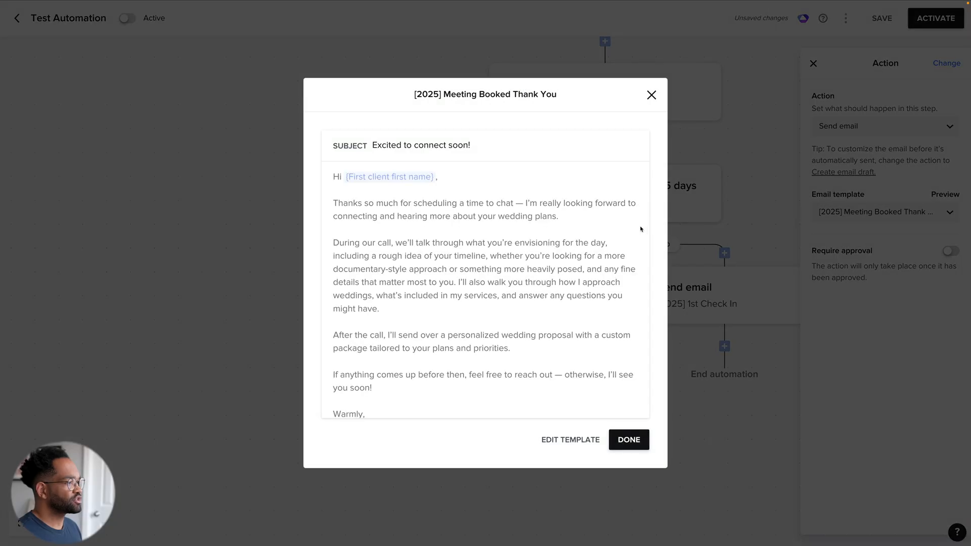
pyautogui.scroll(-3)
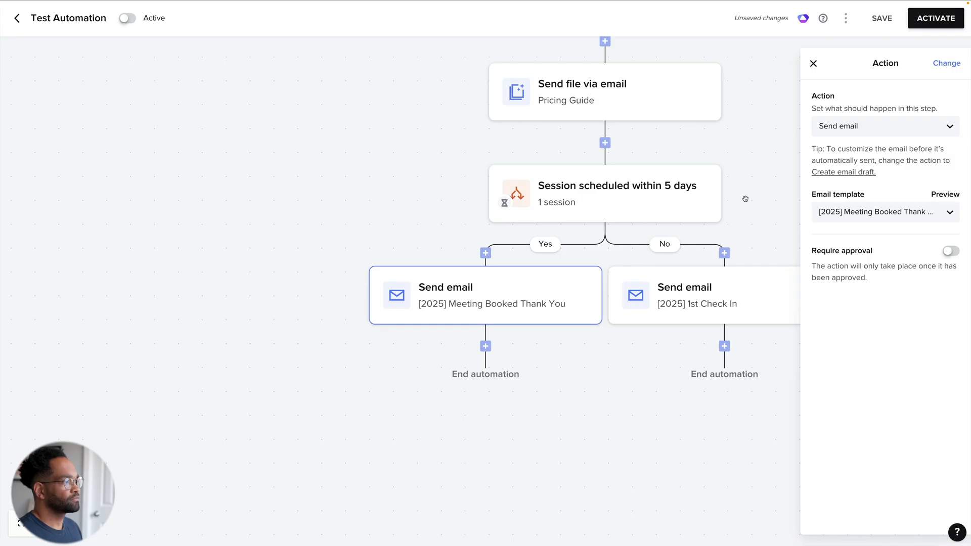
pyautogui.click(813, 63)
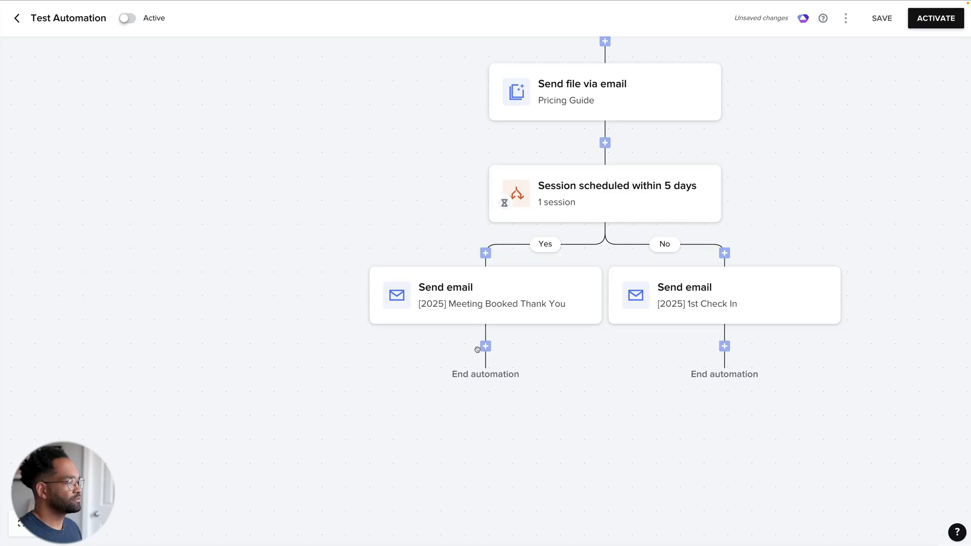
# - Open the existing Wedding Workflow Automation 2.0 to review its full branching workflow
pyautogui.click(485, 346)
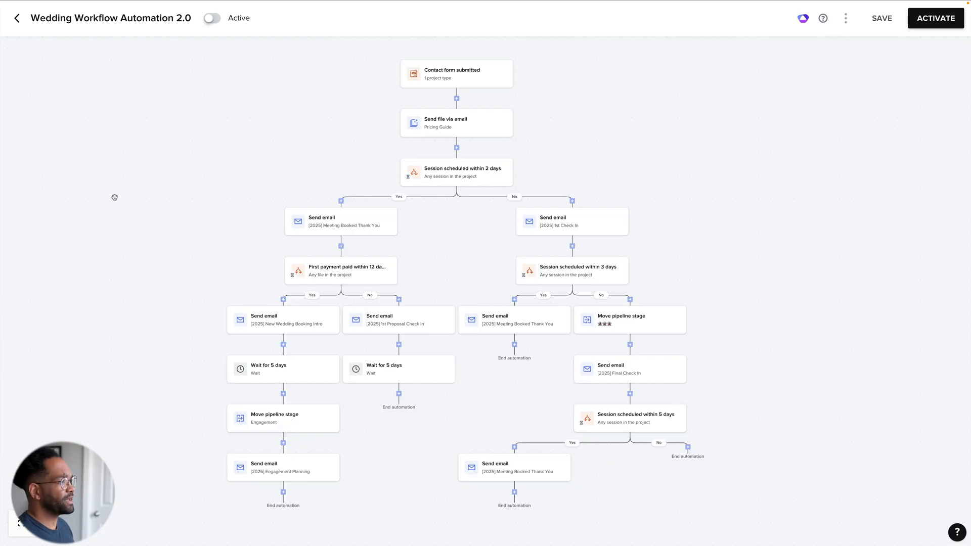
pyautogui.moveTo(110, 192)
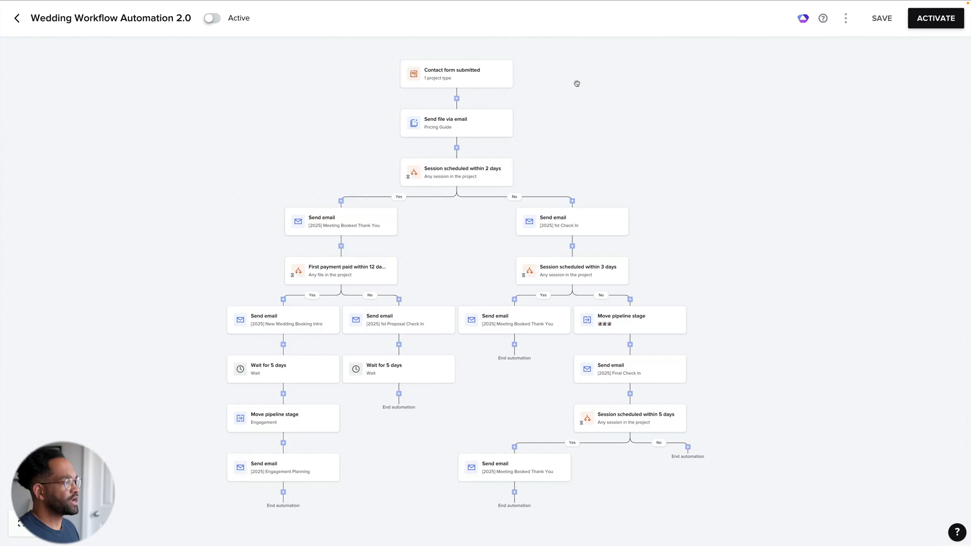
pyautogui.moveTo(517, 135)
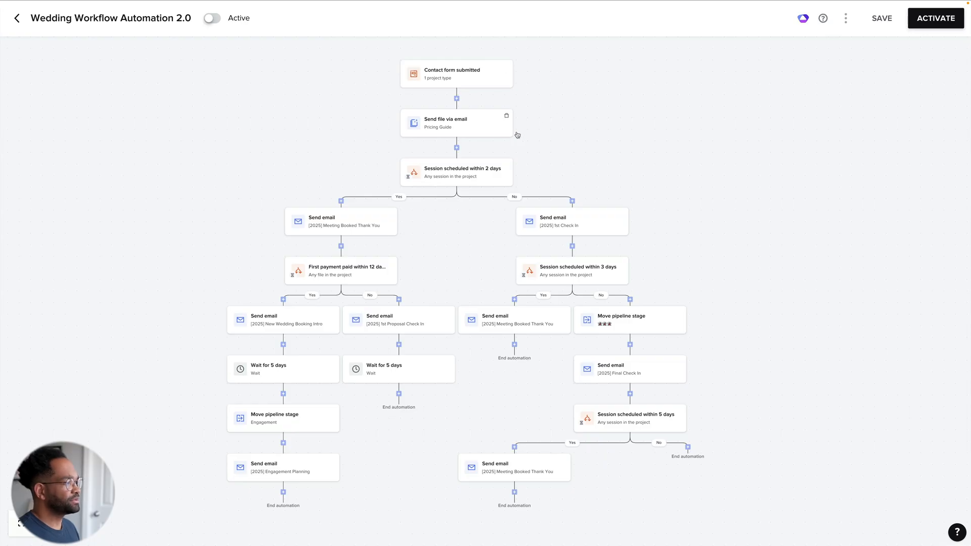
pyautogui.moveTo(476, 209)
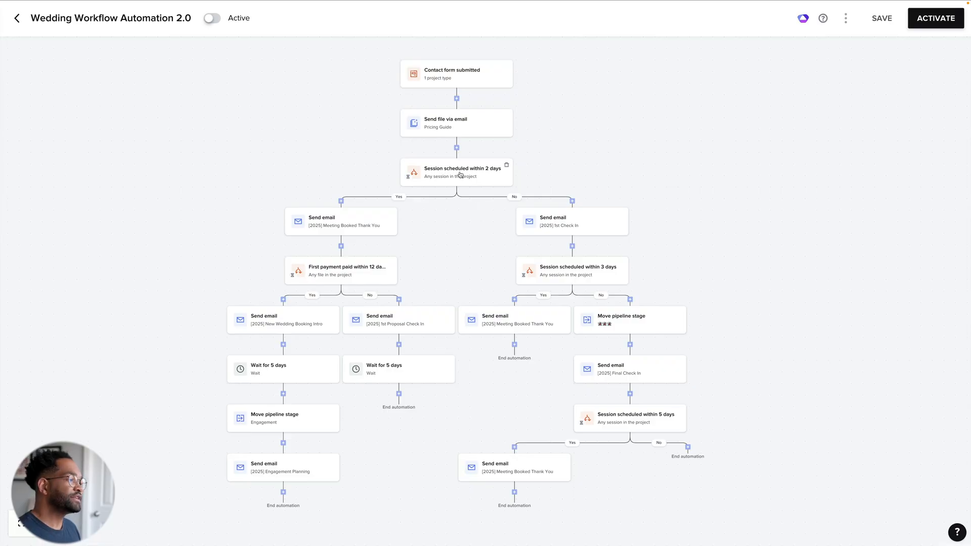
pyautogui.moveTo(599, 180)
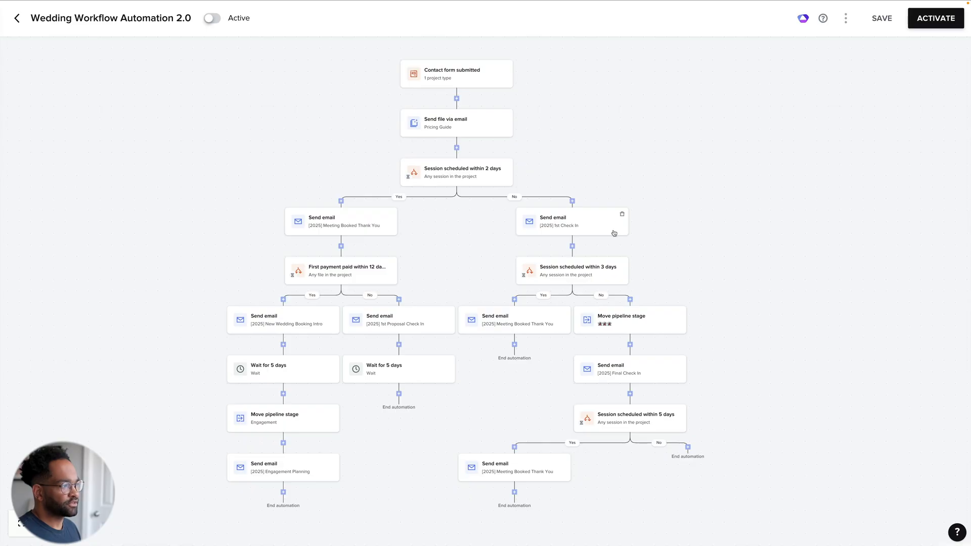
pyautogui.moveTo(603, 271)
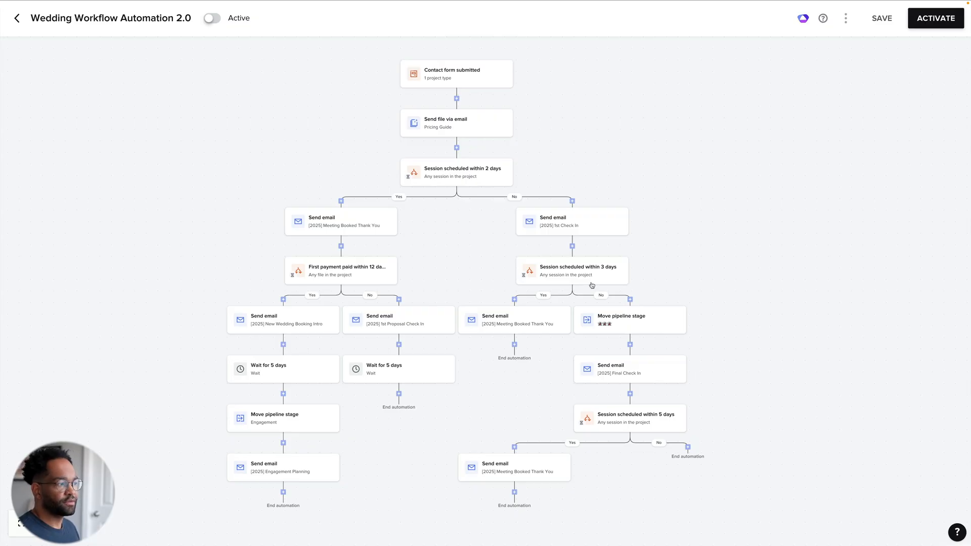
pyautogui.moveTo(688, 327)
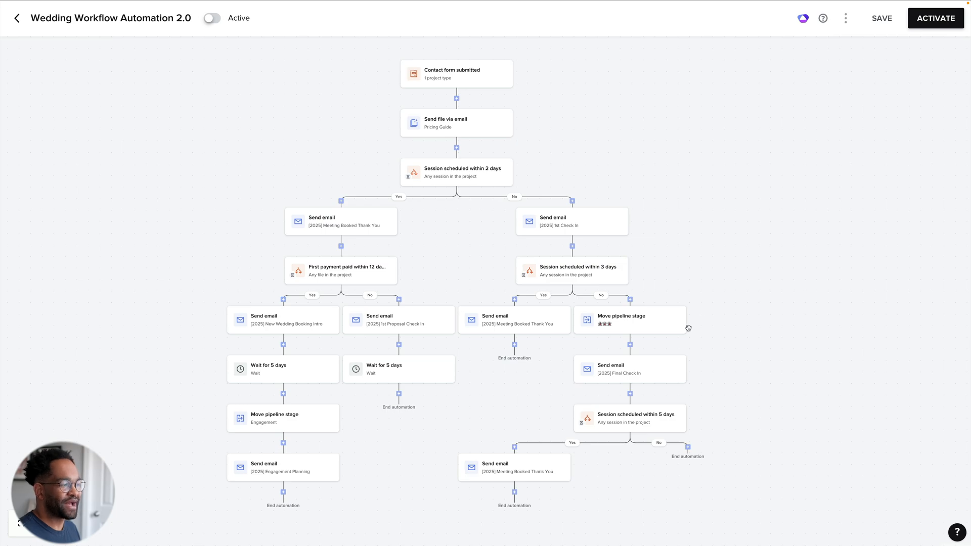
pyautogui.moveTo(694, 329)
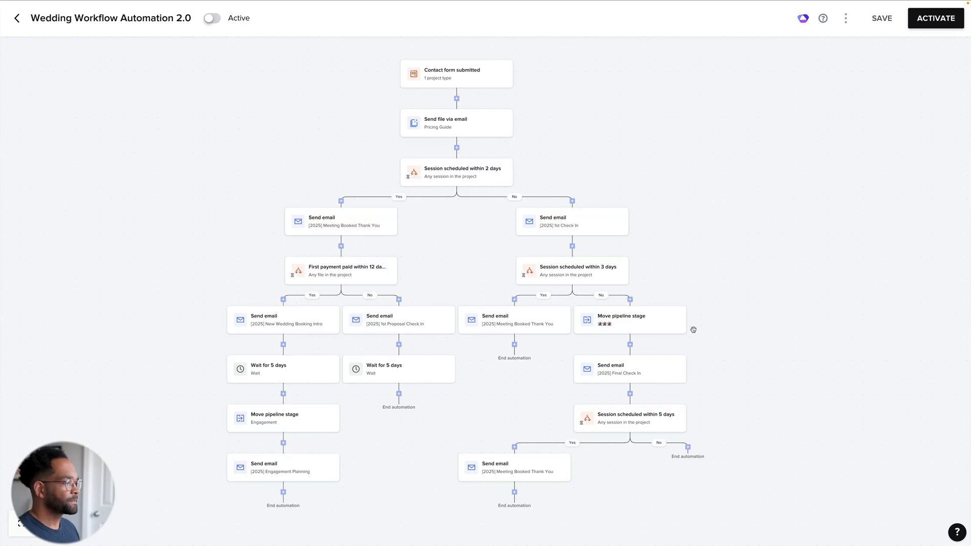
pyautogui.moveTo(717, 358)
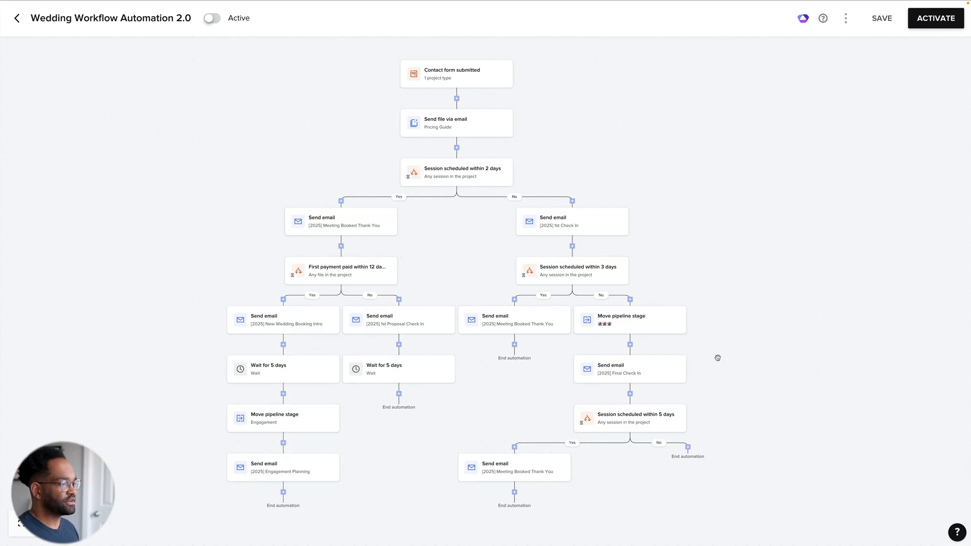
pyautogui.moveTo(684, 380)
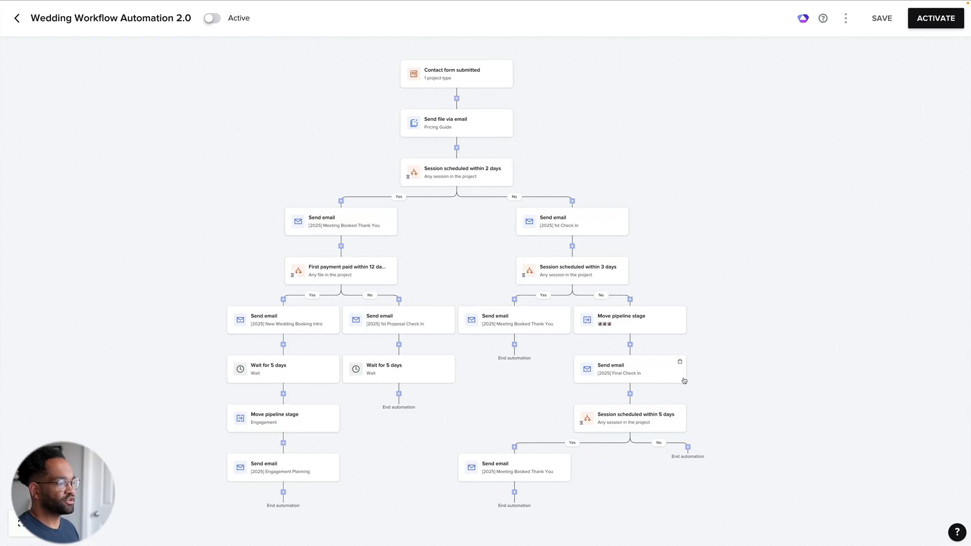
pyautogui.moveTo(724, 422)
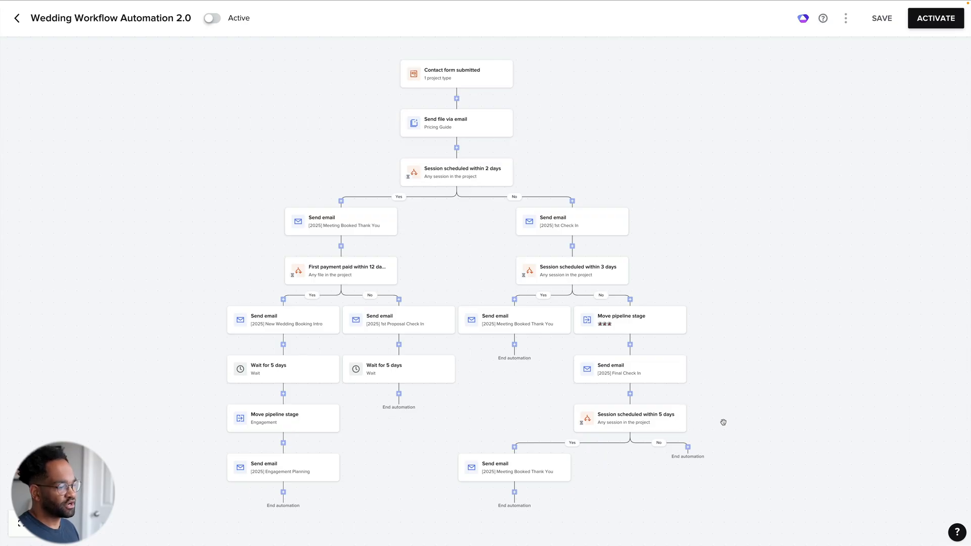
pyautogui.moveTo(715, 405)
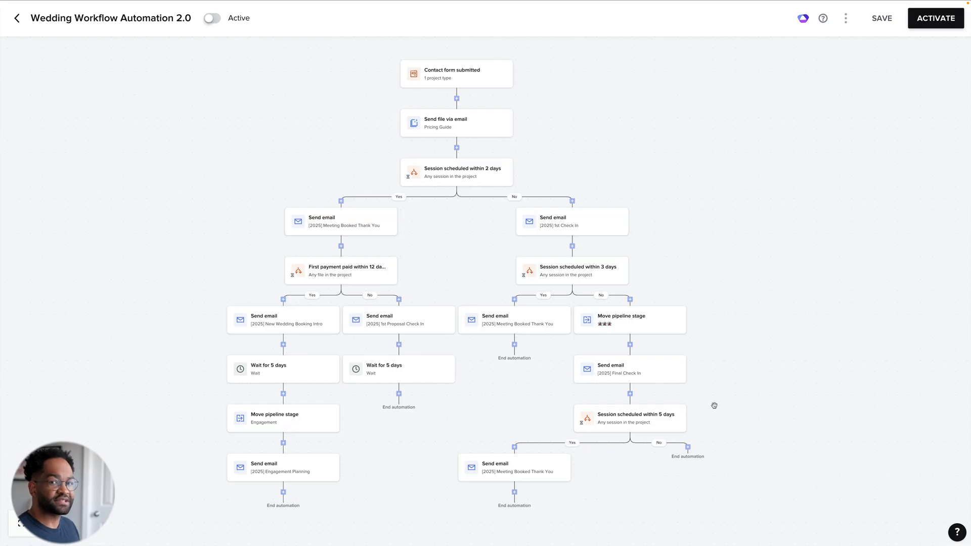
pyautogui.moveTo(642, 376)
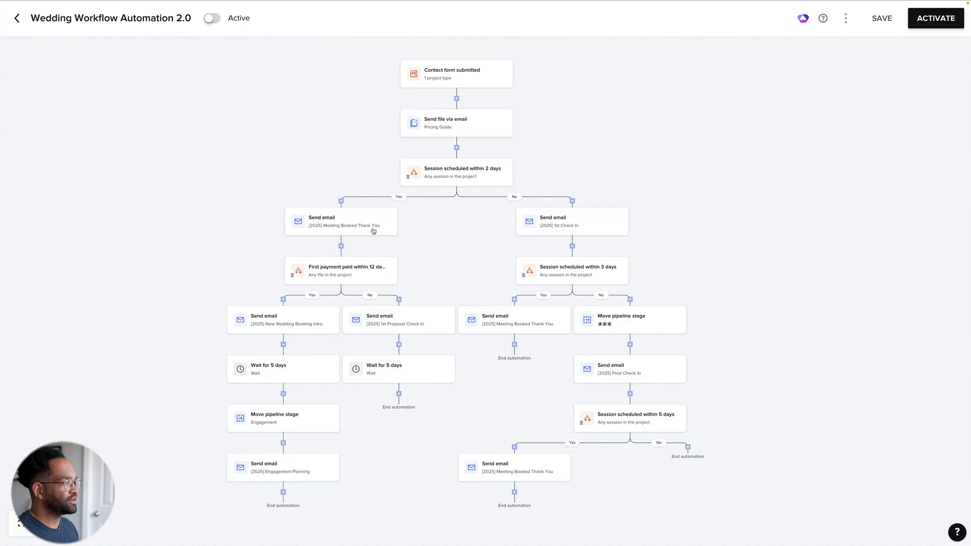
pyautogui.moveTo(473, 186)
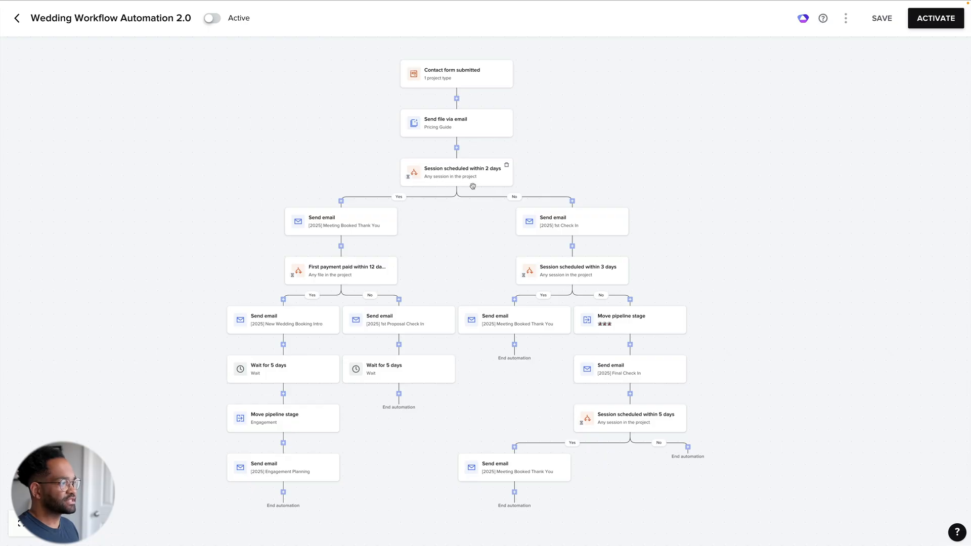
pyautogui.moveTo(451, 232)
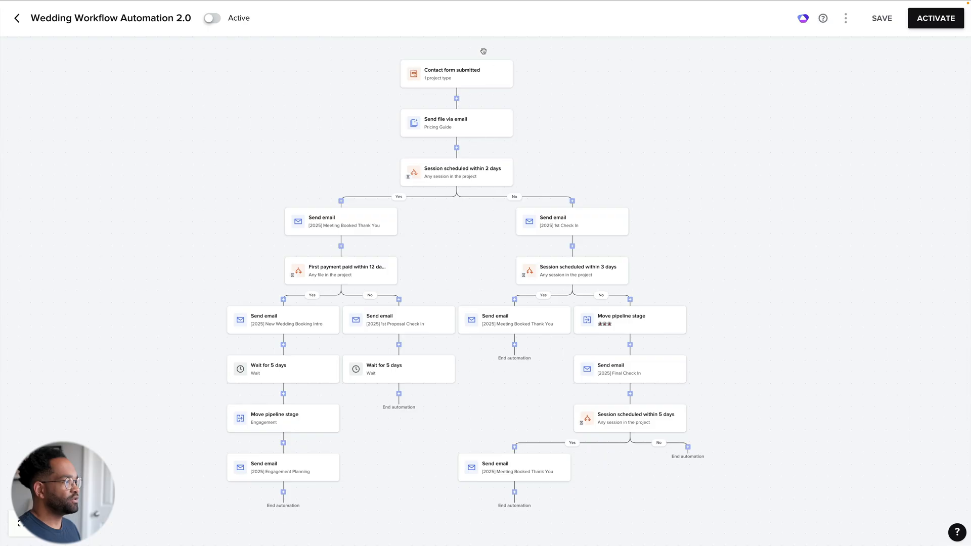
pyautogui.moveTo(464, 128)
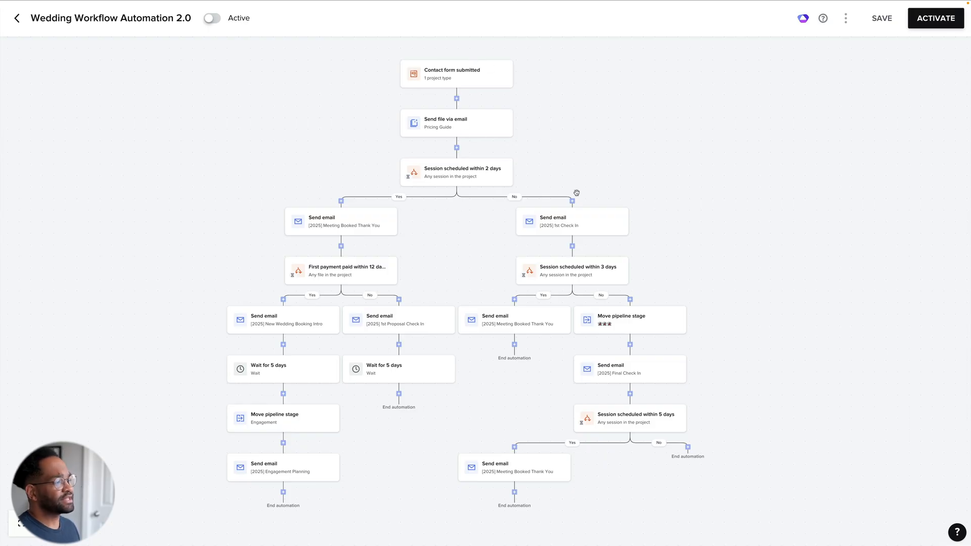
pyautogui.moveTo(589, 219)
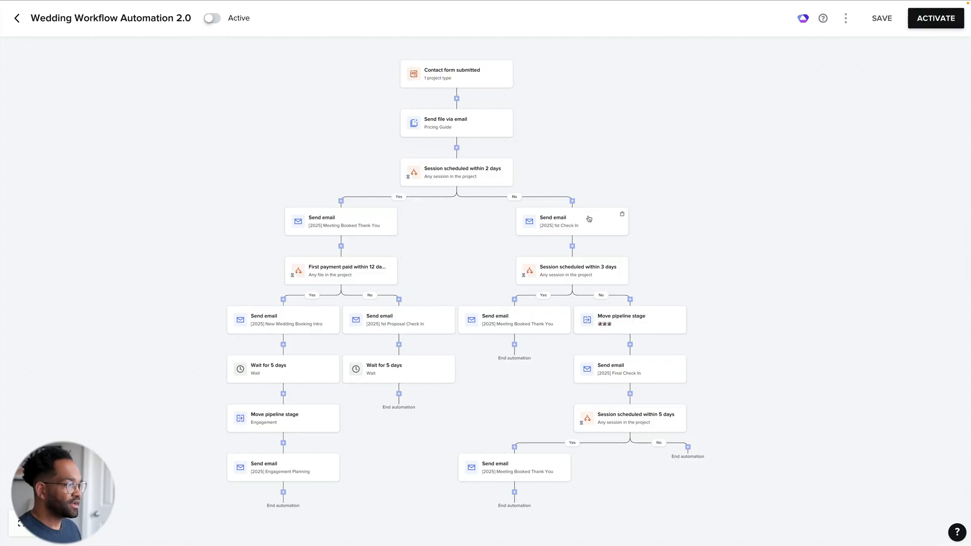
pyautogui.moveTo(507, 243)
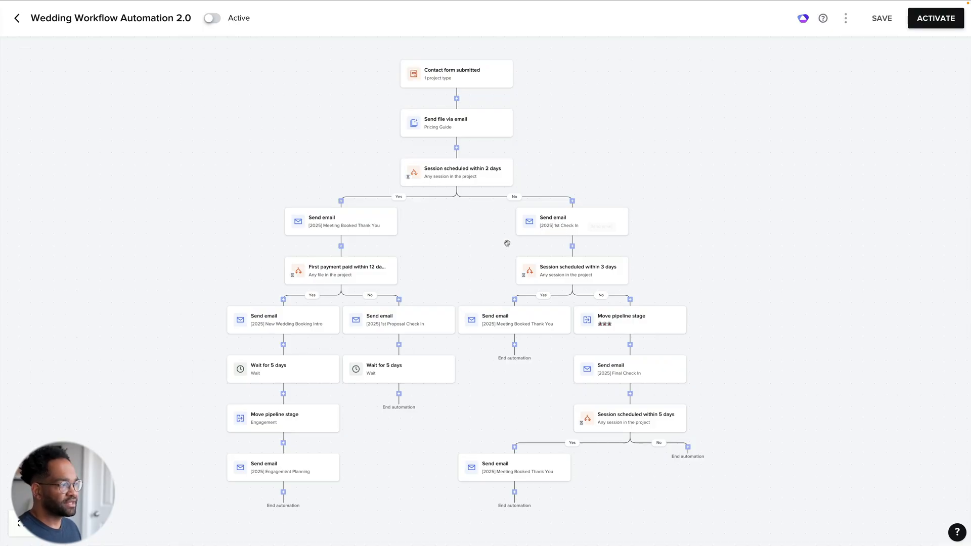
pyautogui.moveTo(537, 303)
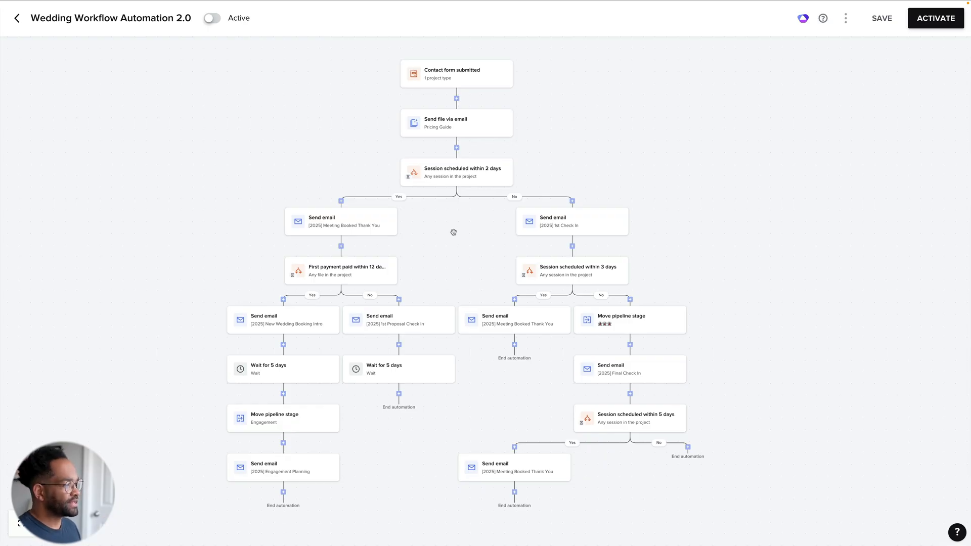
pyautogui.moveTo(607, 327)
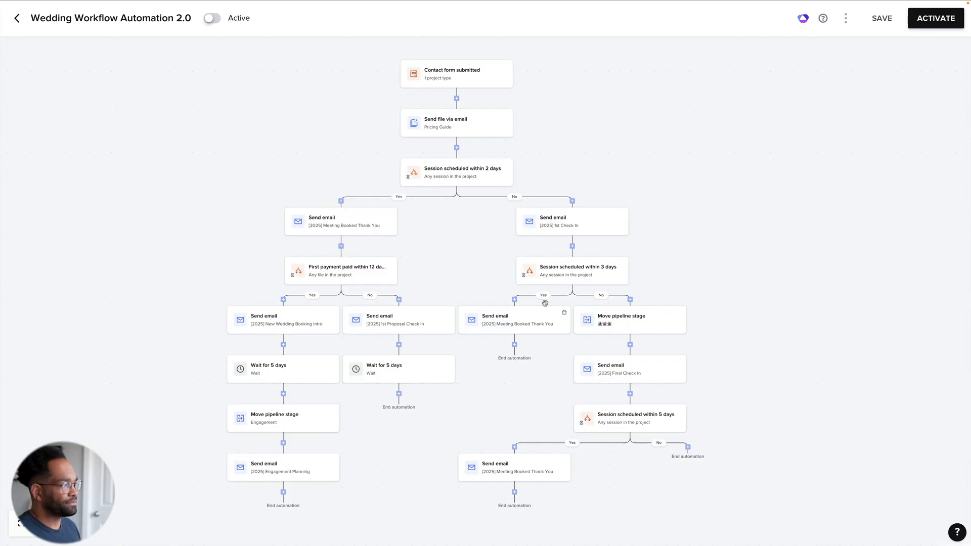
pyautogui.moveTo(465, 240)
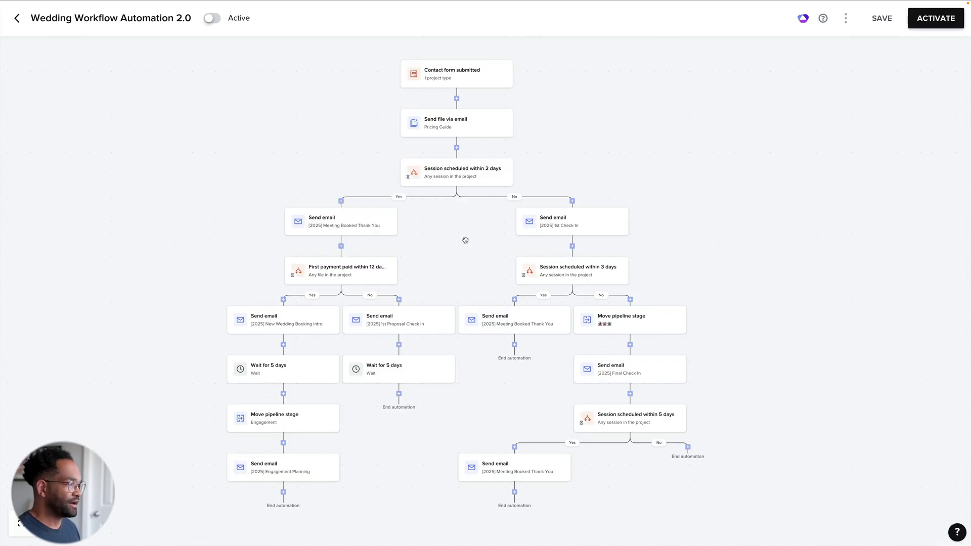
pyautogui.moveTo(533, 306)
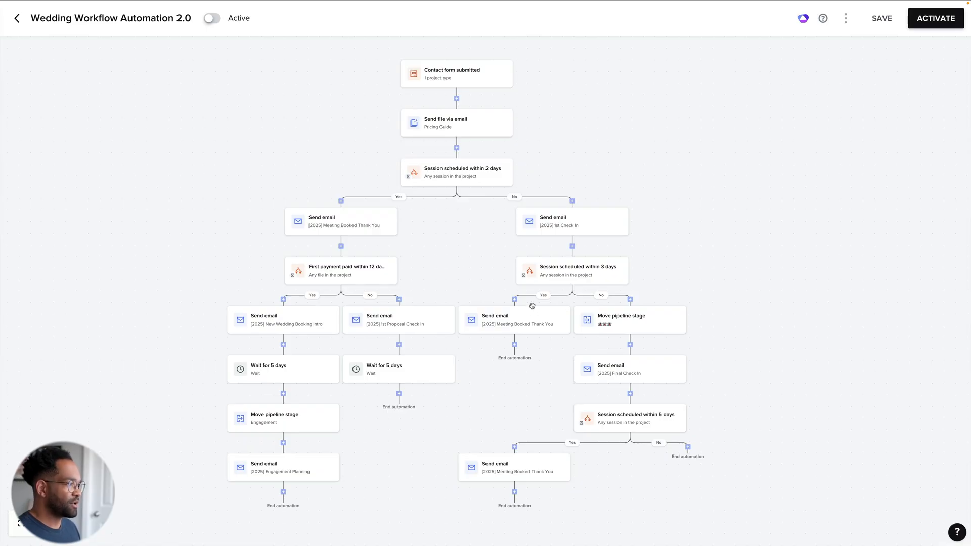
pyautogui.moveTo(316, 334)
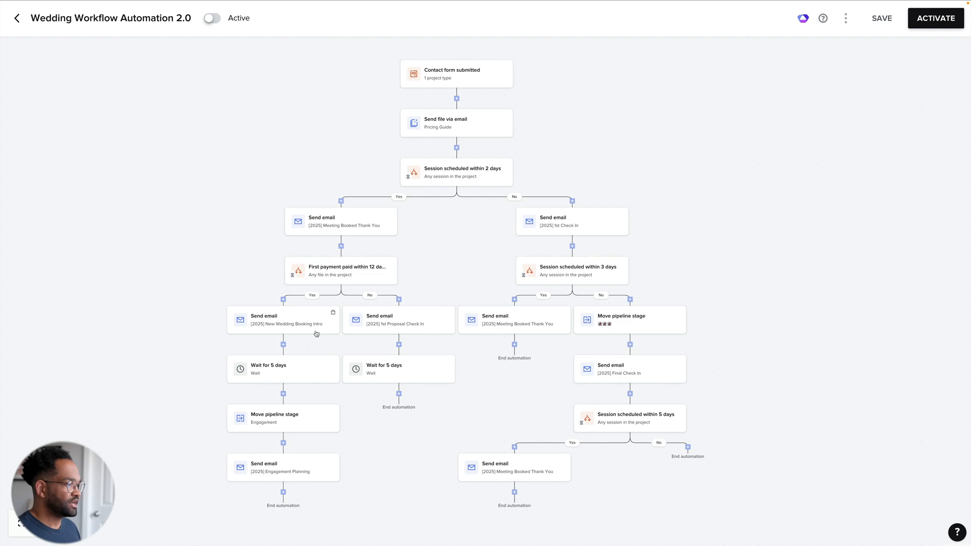
pyautogui.moveTo(535, 448)
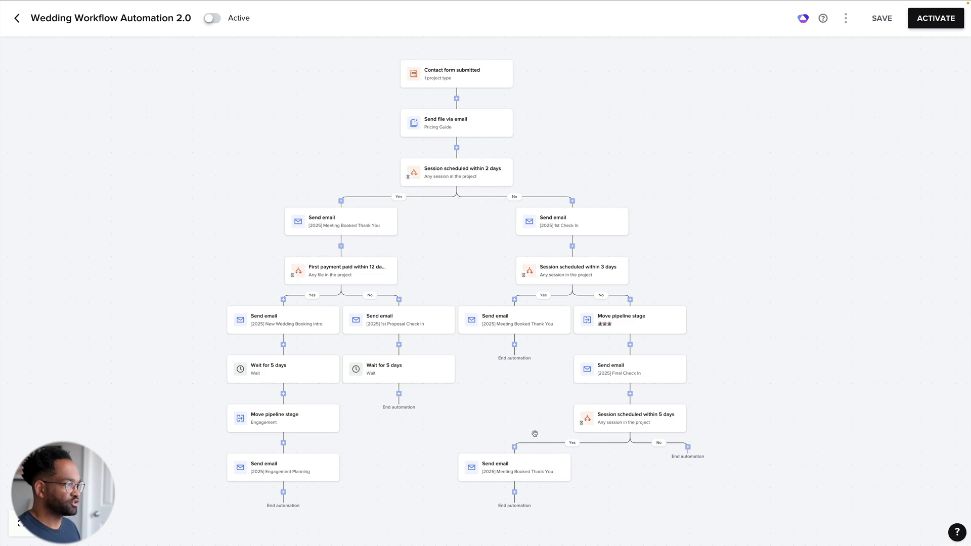
pyautogui.moveTo(452, 230)
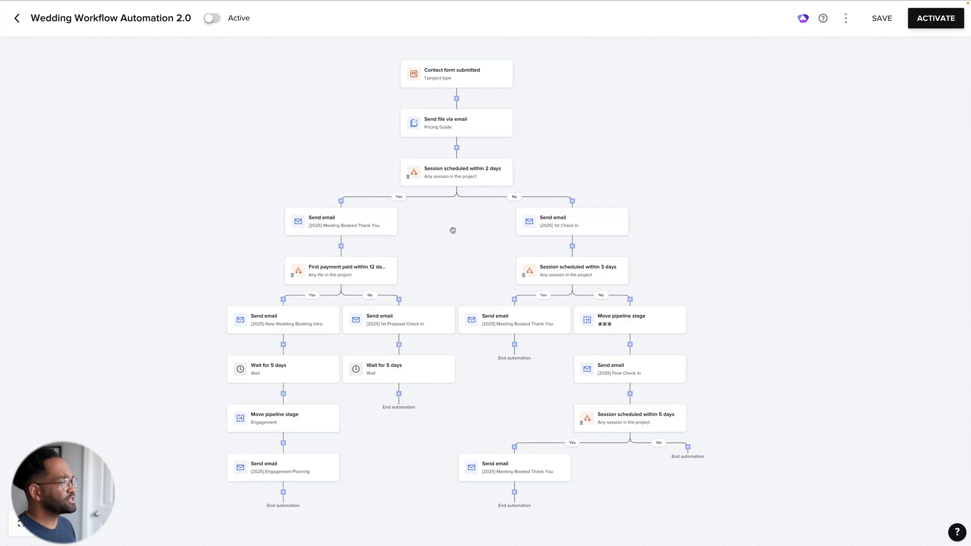
pyautogui.moveTo(425, 190)
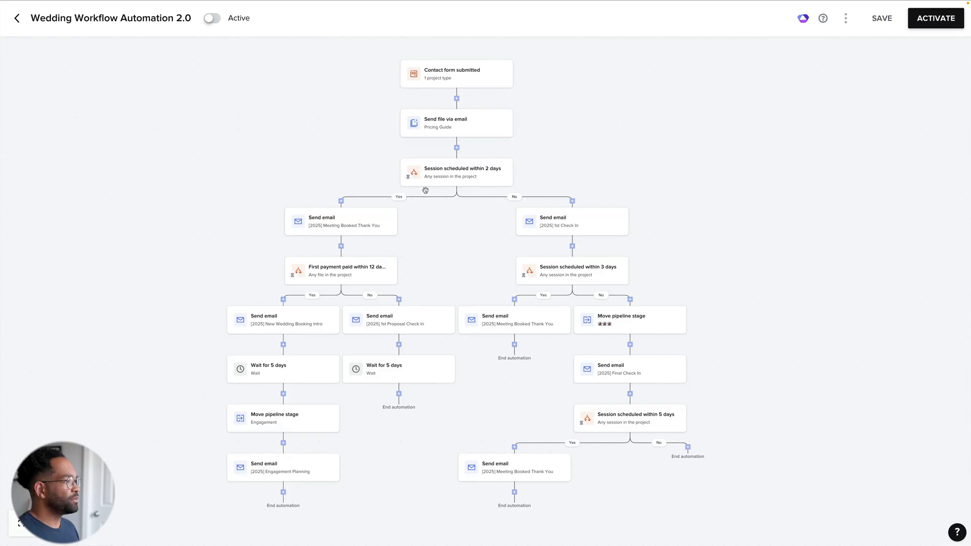
pyautogui.moveTo(291, 227)
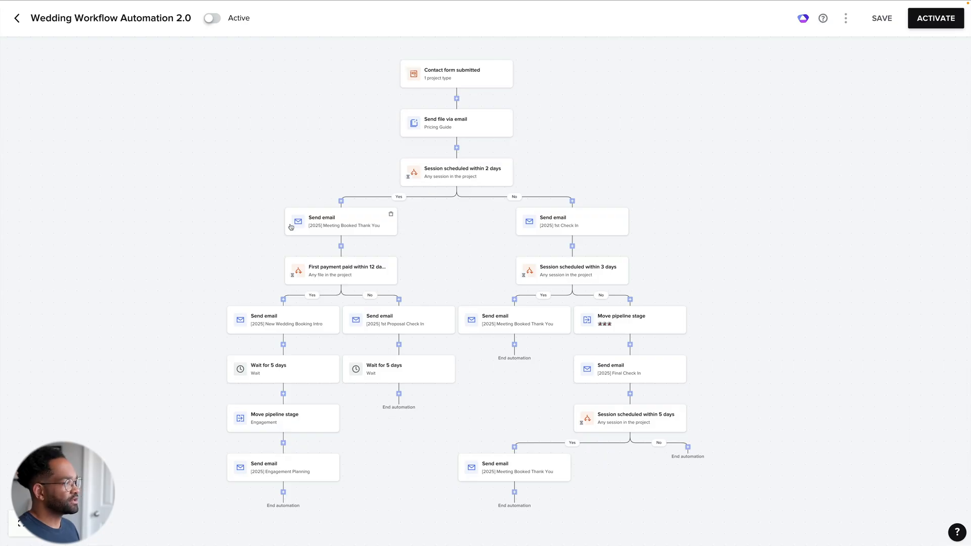
pyautogui.moveTo(271, 215)
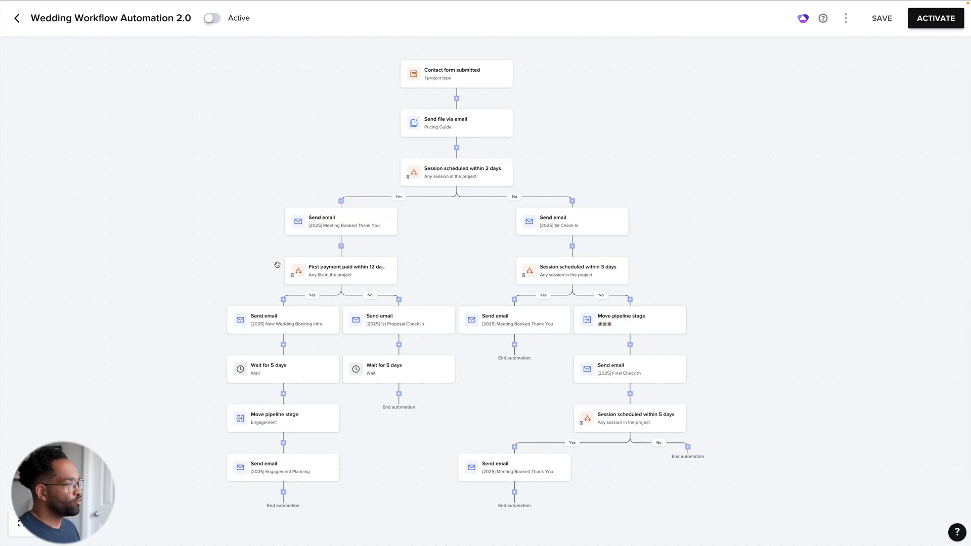
pyautogui.moveTo(329, 275)
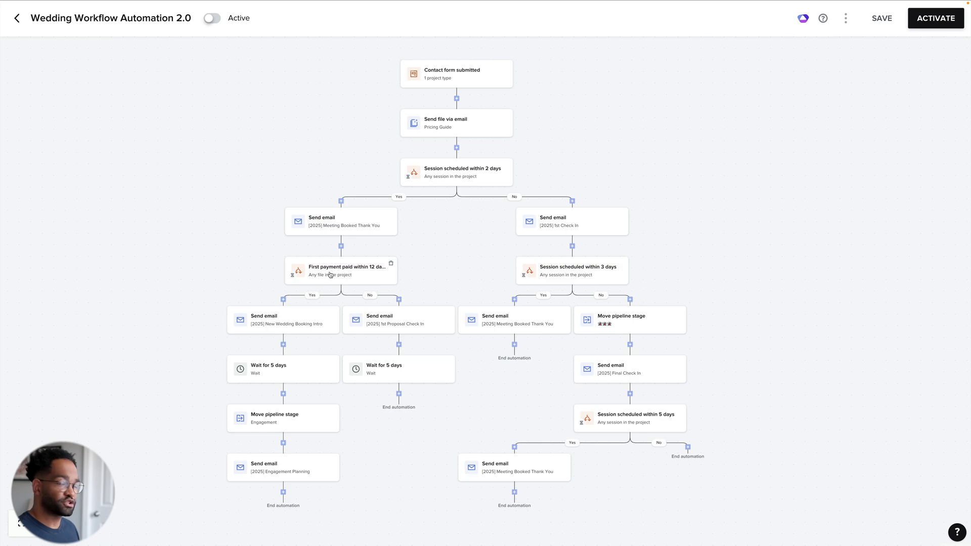
pyautogui.moveTo(274, 269)
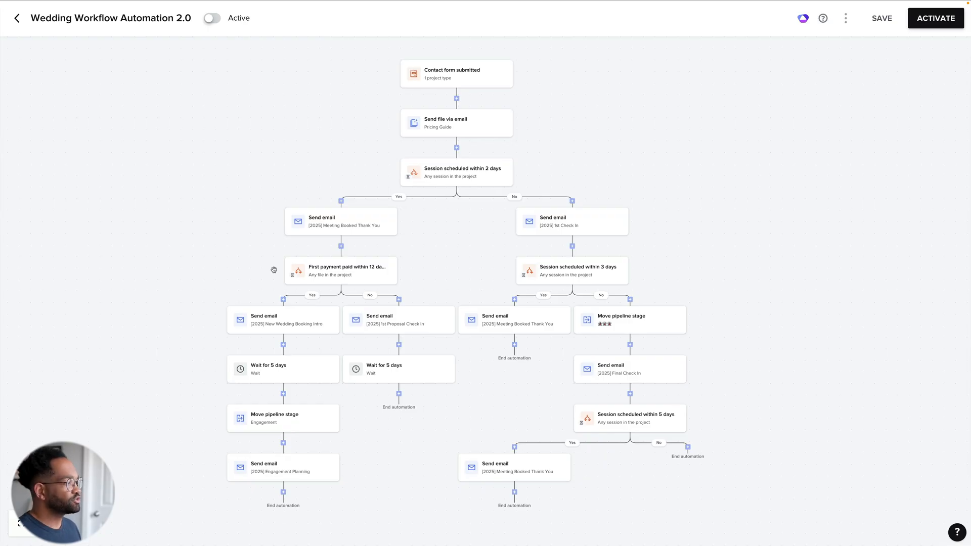
pyautogui.moveTo(249, 252)
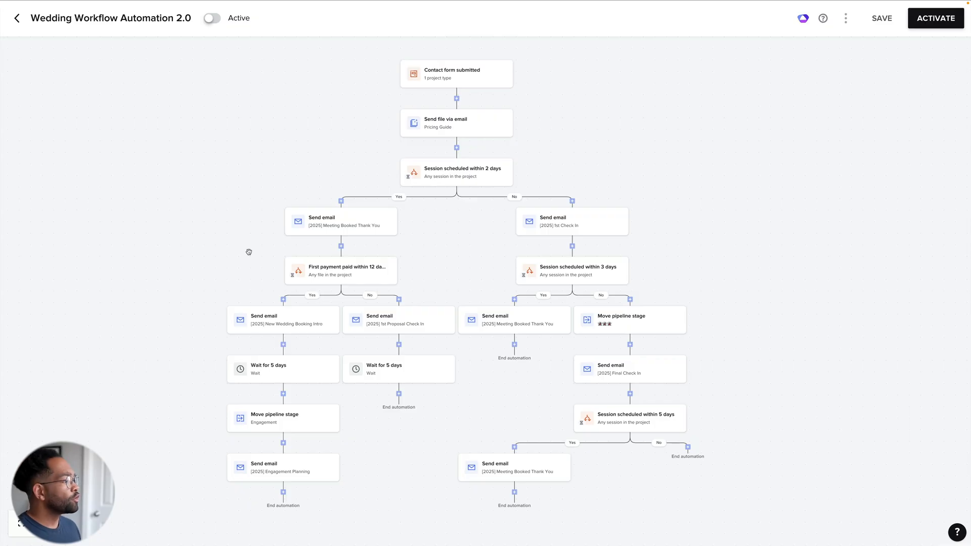
pyautogui.moveTo(271, 279)
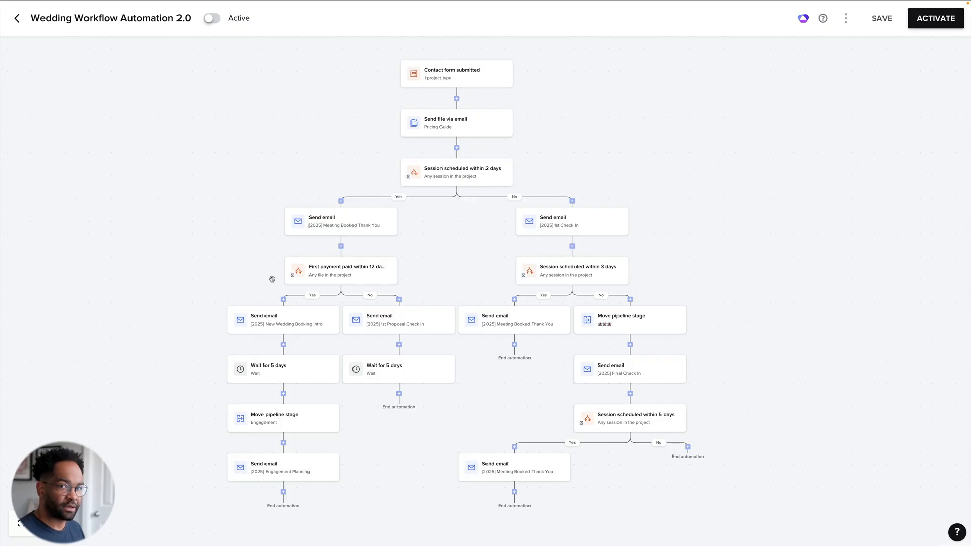
pyautogui.moveTo(298, 278)
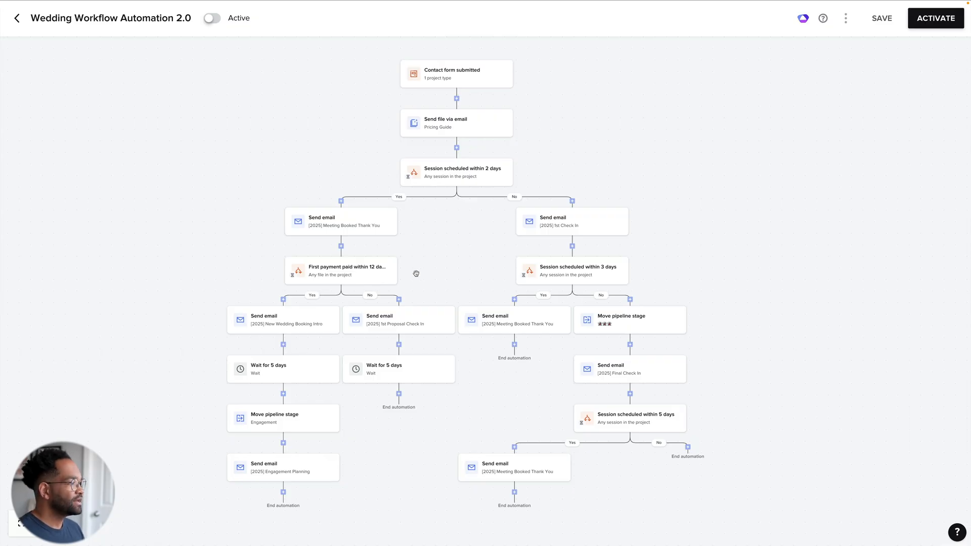
pyautogui.moveTo(340, 294)
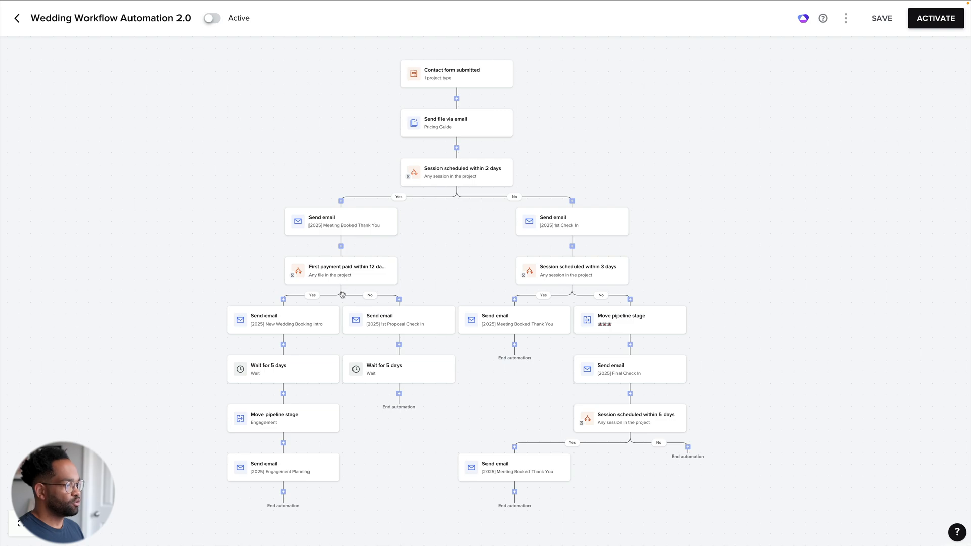
pyautogui.moveTo(430, 311)
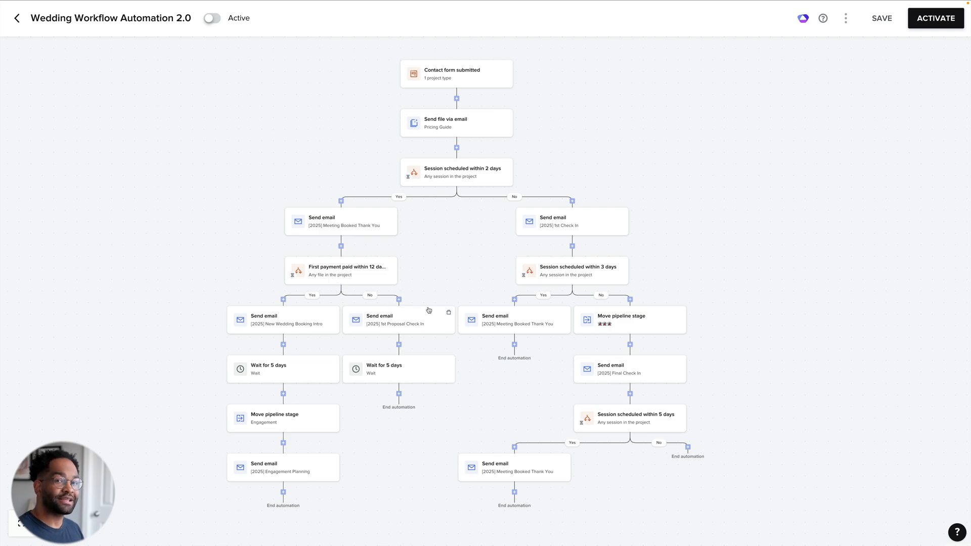
pyautogui.moveTo(431, 293)
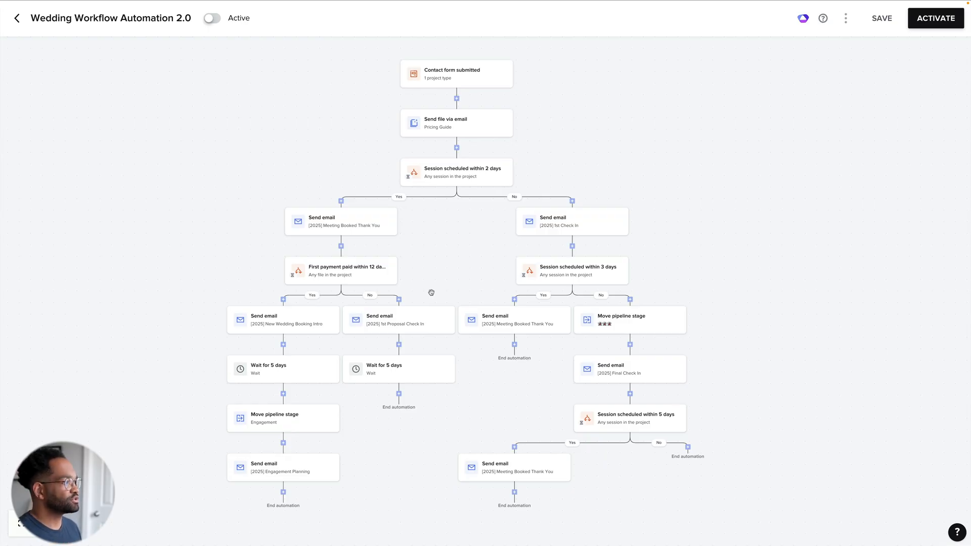
pyautogui.moveTo(275, 167)
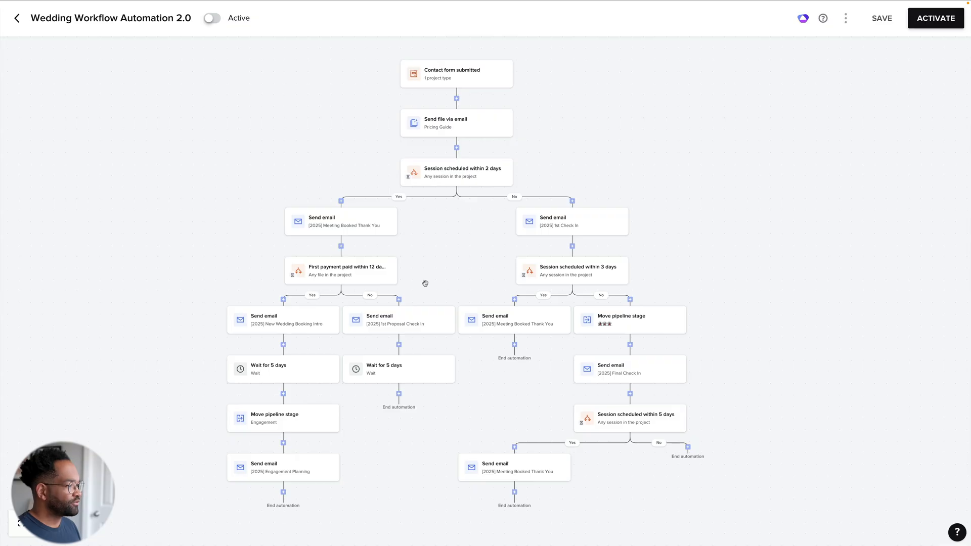
pyautogui.moveTo(421, 379)
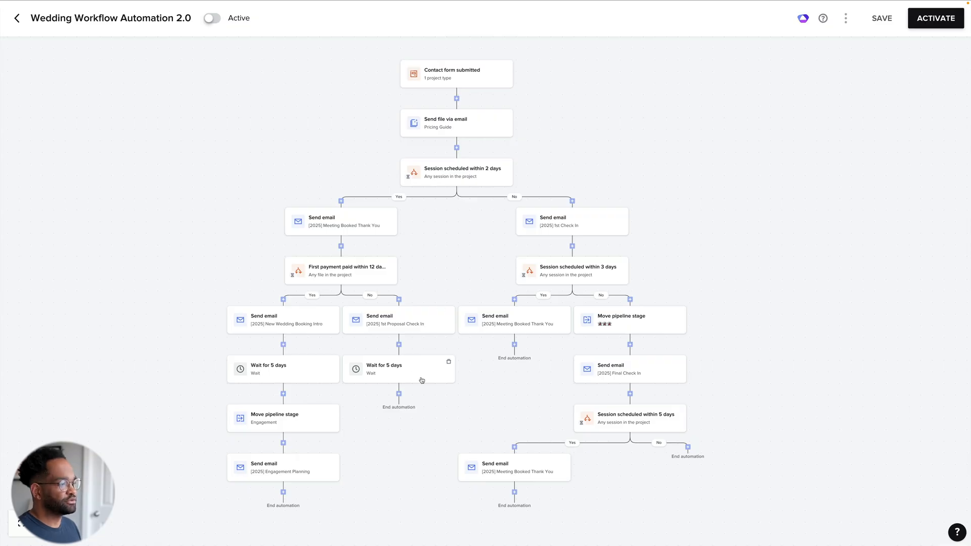
pyautogui.moveTo(611, 330)
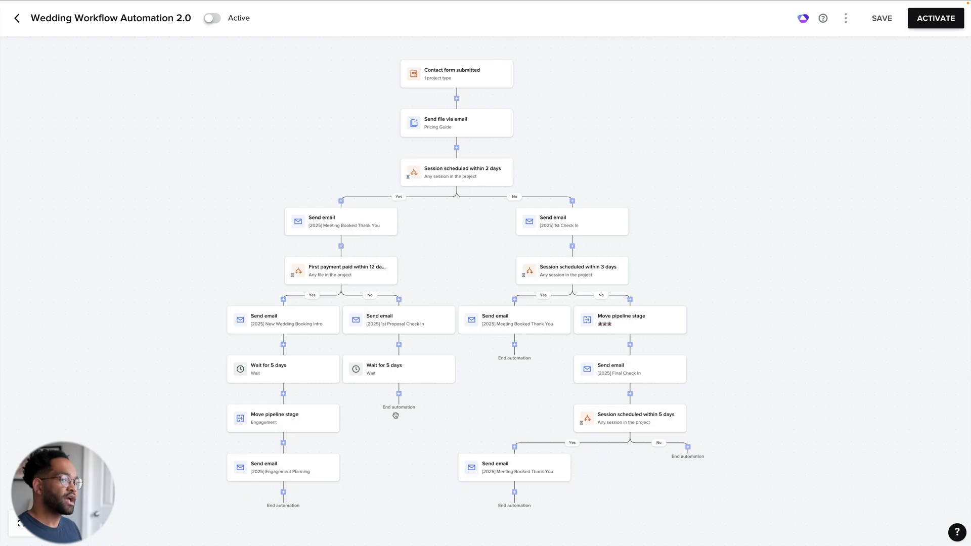
pyautogui.moveTo(396, 432)
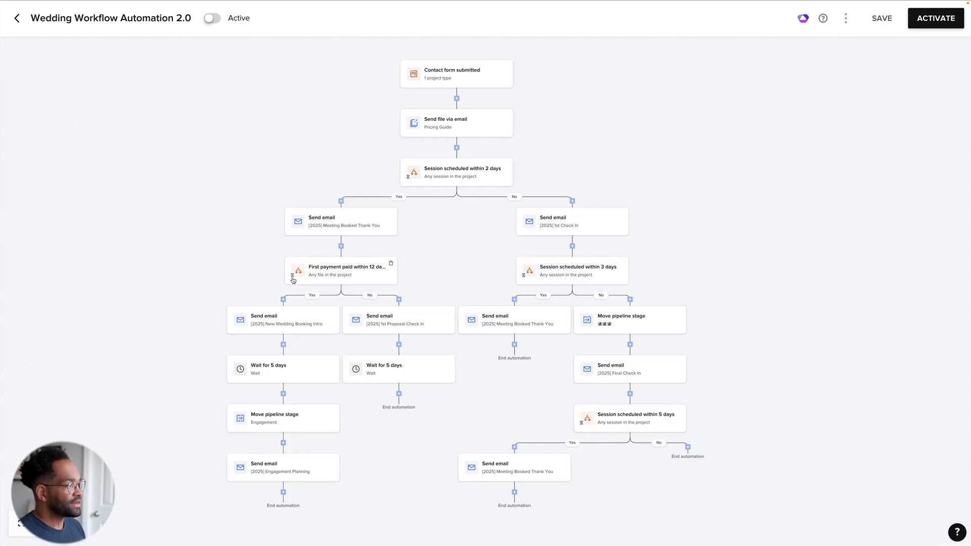
pyautogui.moveTo(210, 322)
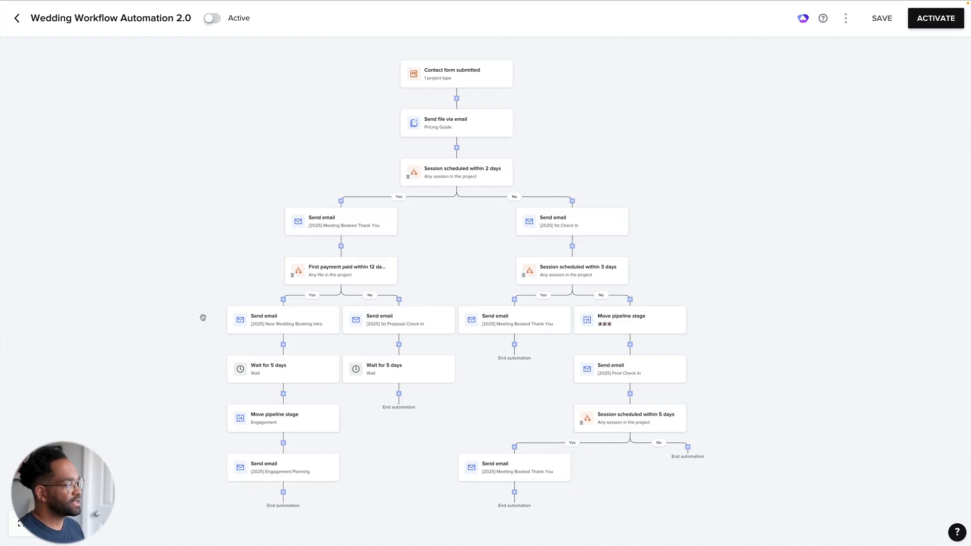
pyautogui.moveTo(210, 332)
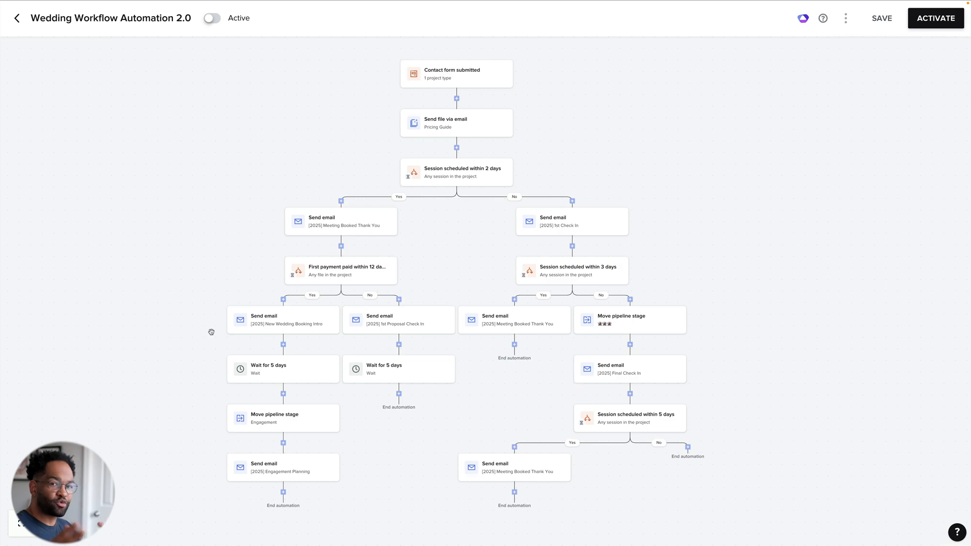